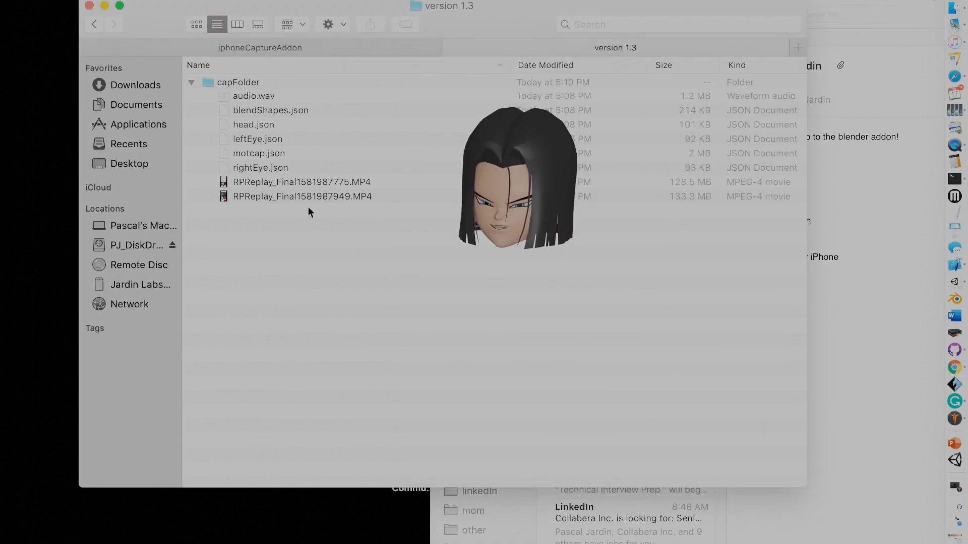
- Review the facial and motion capture screen recordings from the capFolder
{"action": "double_click", "coordinate": [301, 181]}
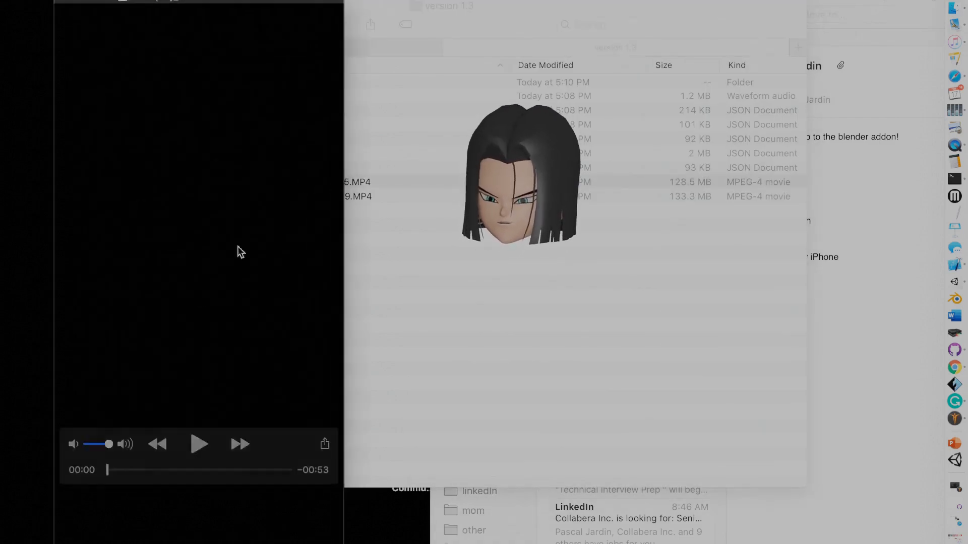
{"action": "left_click", "coordinate": [199, 443]}
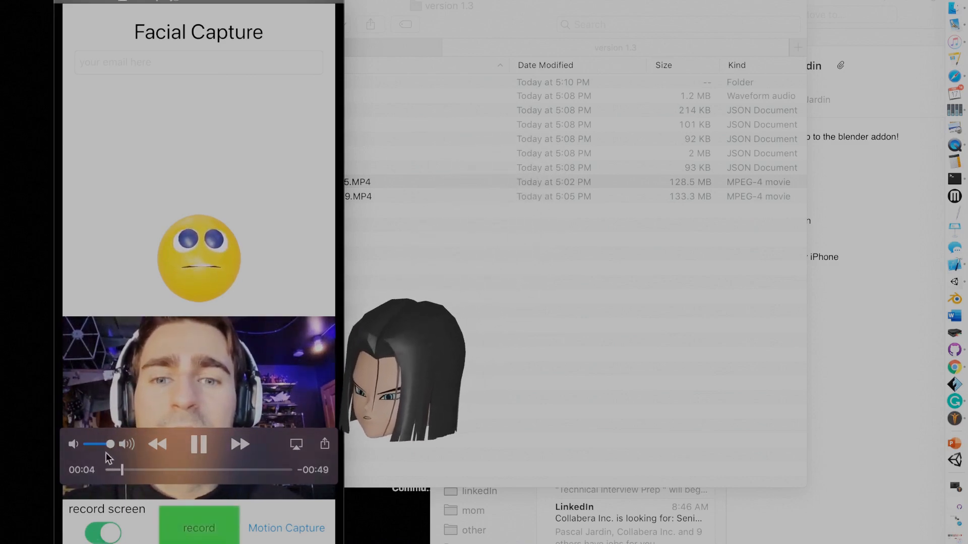
{"action": "left_click", "coordinate": [199, 527]}
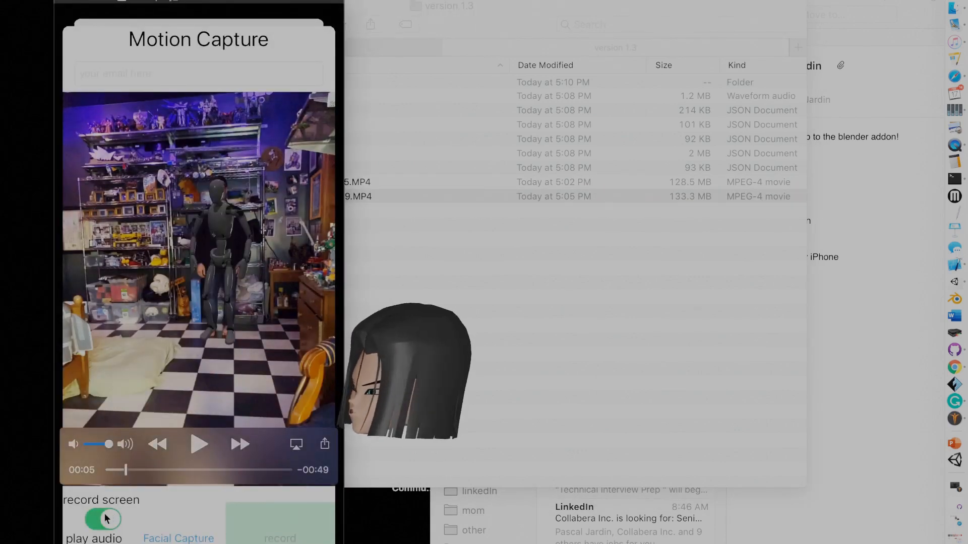
{"action": "left_click", "coordinate": [199, 445]}
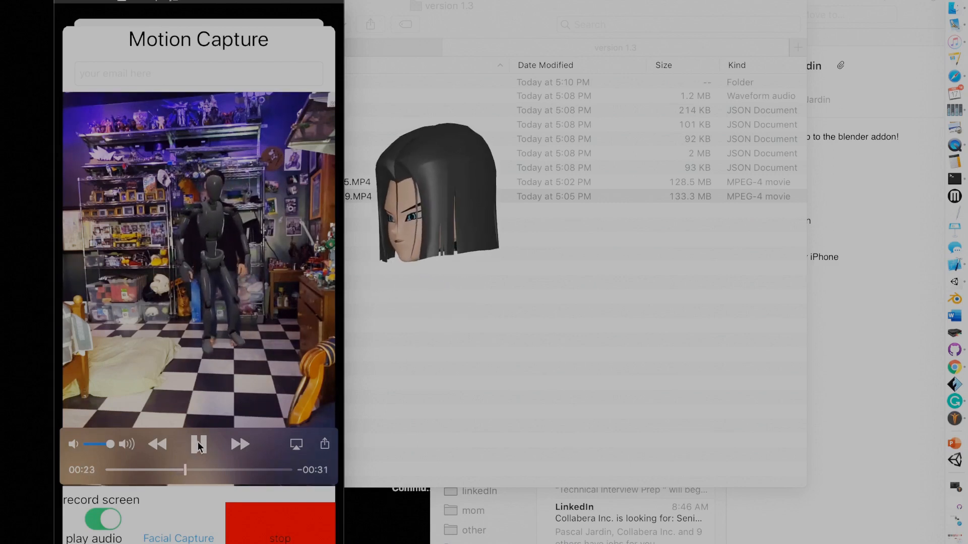
{"action": "left_click", "coordinate": [199, 445]}
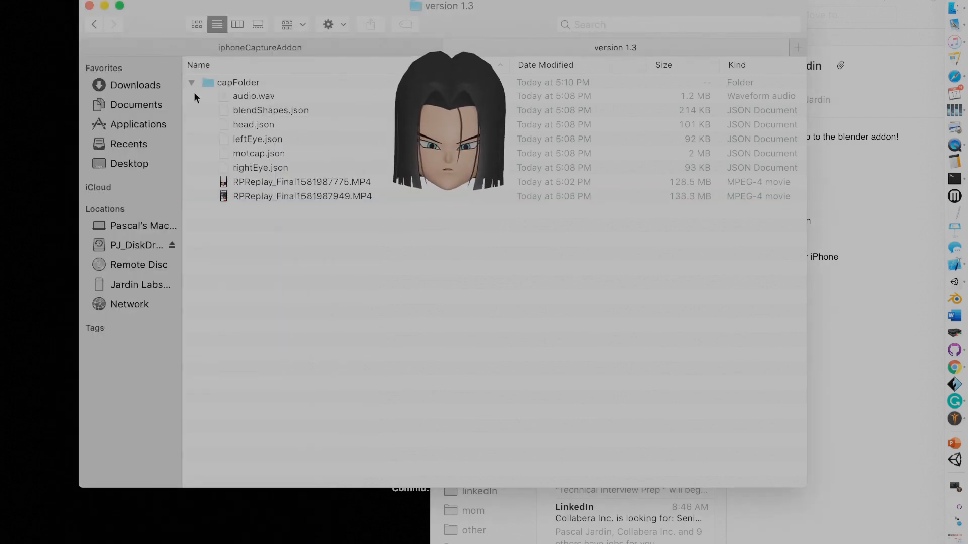
{"action": "left_click", "coordinate": [190, 81]}
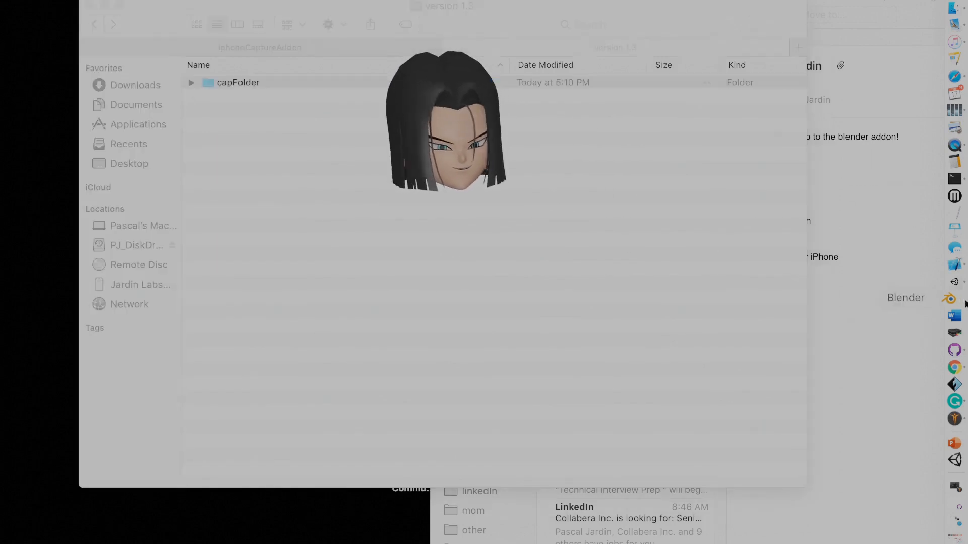
- Delete the default cube so only the camera and light remain
{"action": "left_click", "coordinate": [954, 299]}
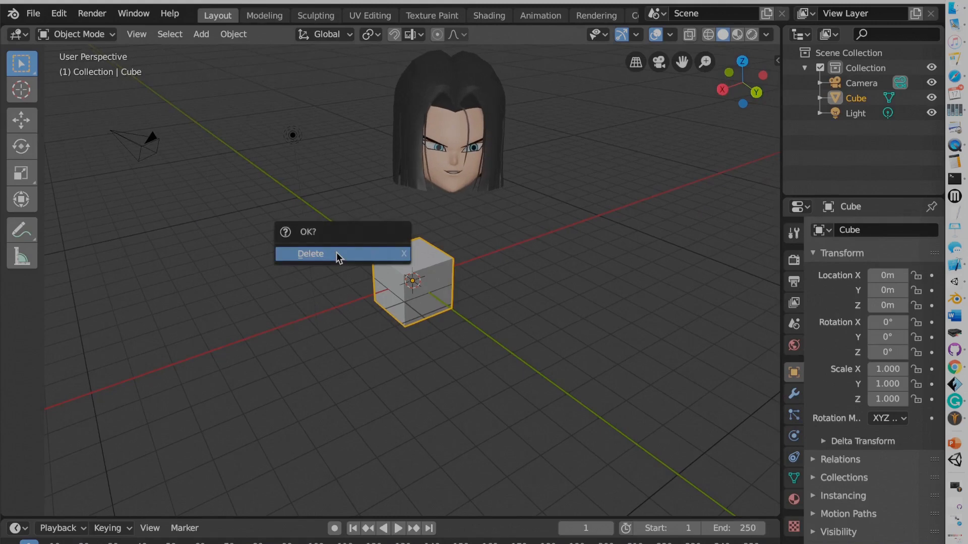
{"action": "left_click", "coordinate": [310, 253]}
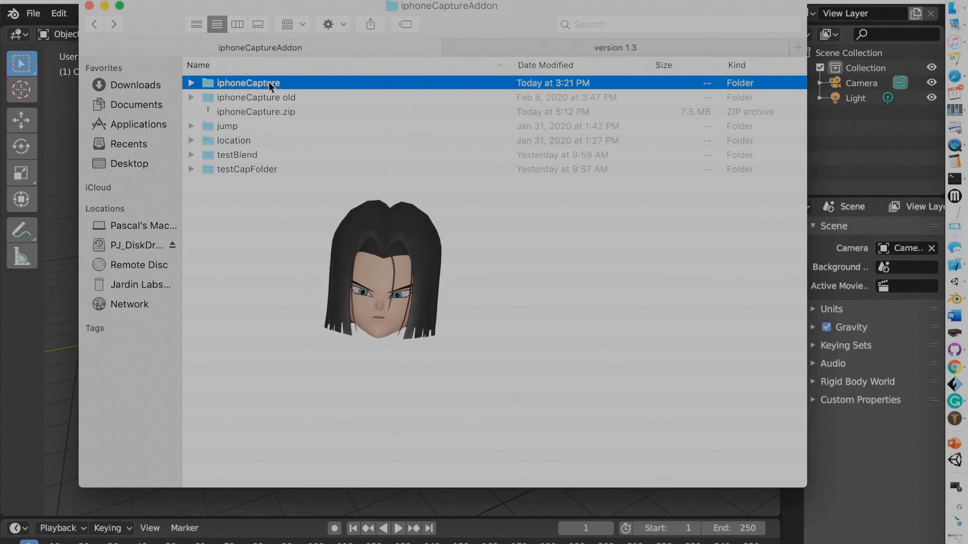
{"action": "left_click", "coordinate": [255, 112]}
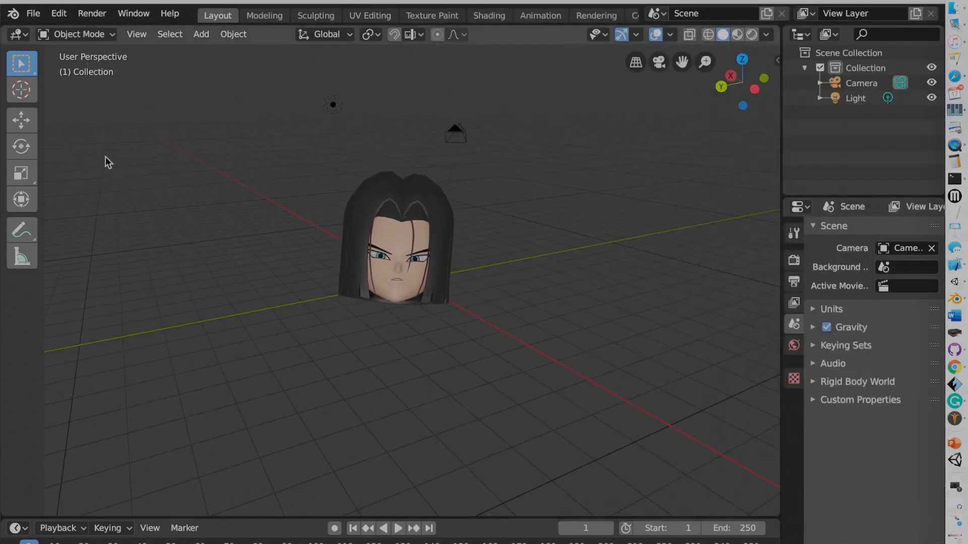
- Install the iphoneCapture.zip add-on from the iphoneCaptureAddon folder via Preferences
{"action": "left_click", "coordinate": [58, 13]}
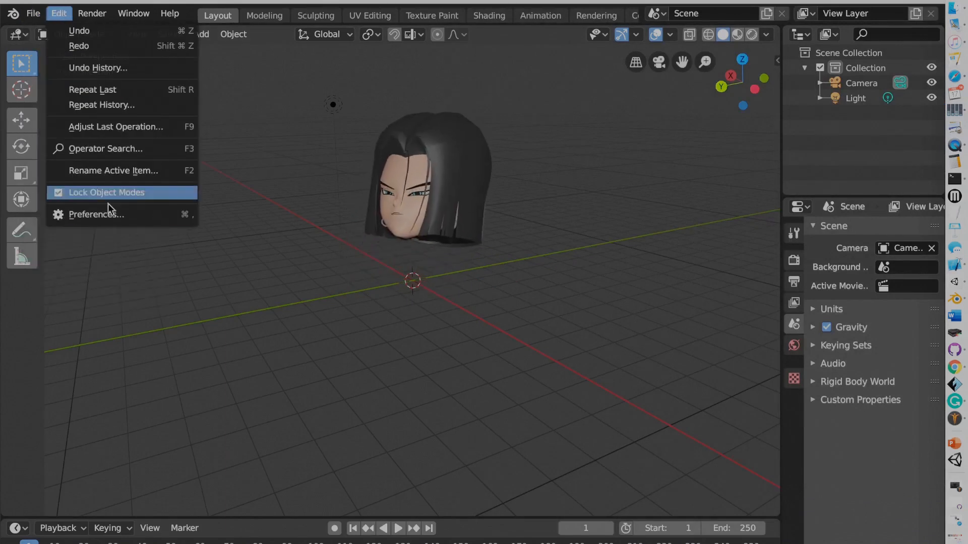
{"action": "left_click", "coordinate": [97, 214]}
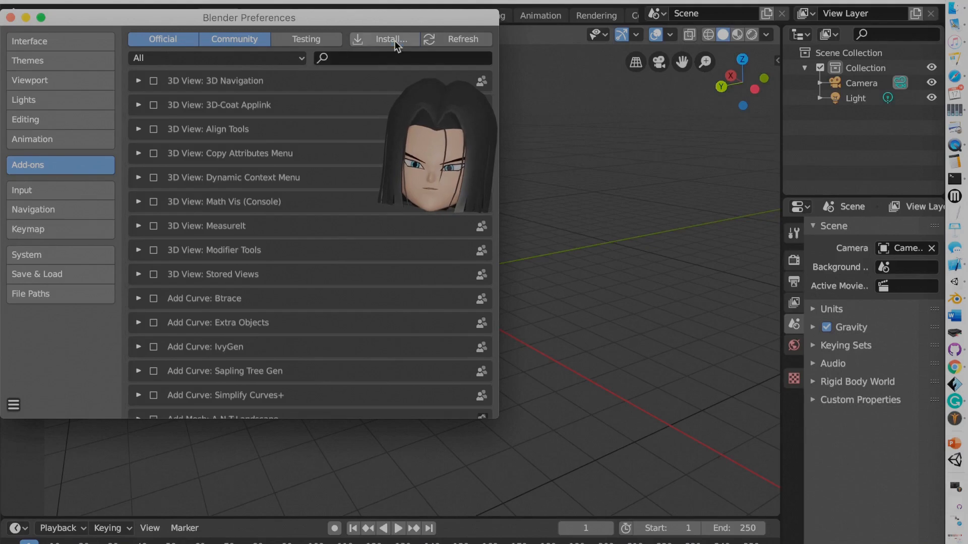
{"action": "left_click", "coordinate": [387, 40]}
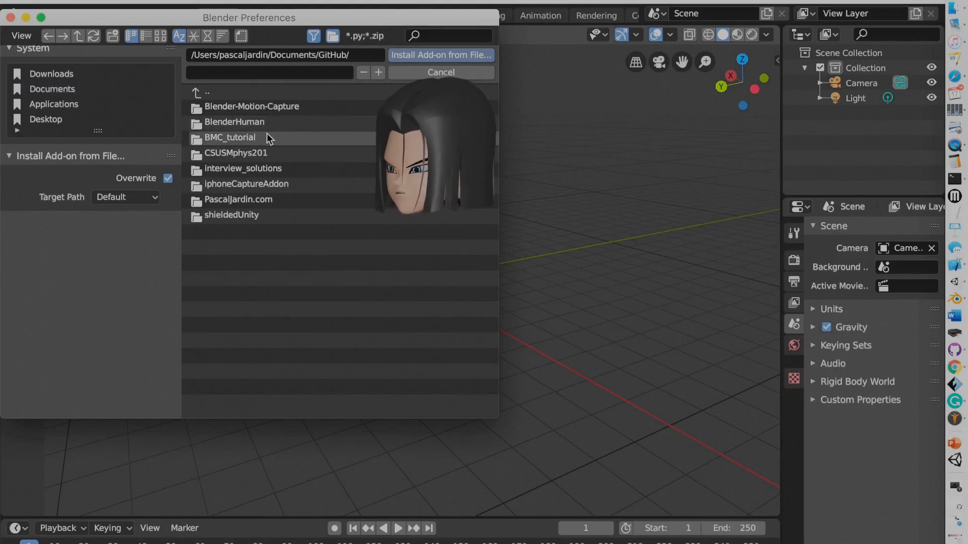
{"action": "double_click", "coordinate": [251, 105]}
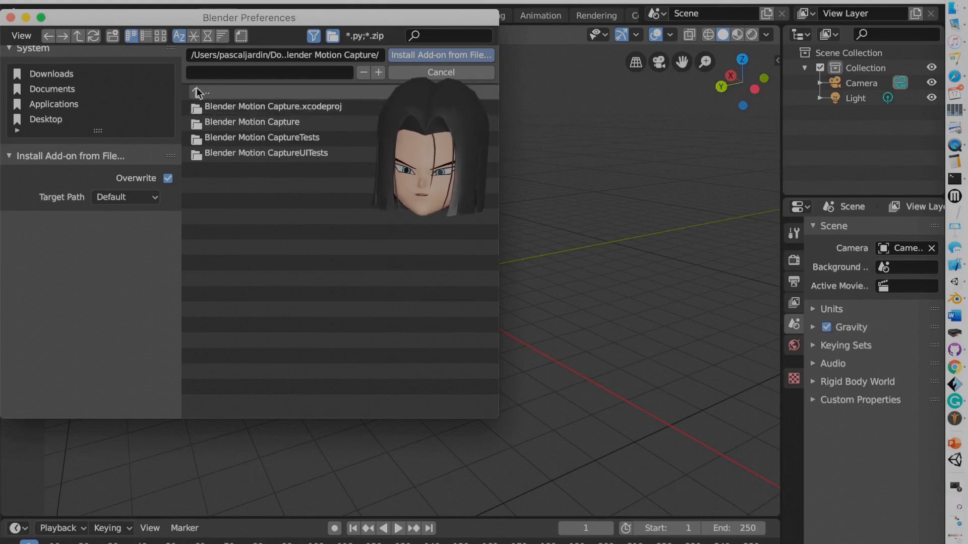
{"action": "left_click", "coordinate": [199, 93]}
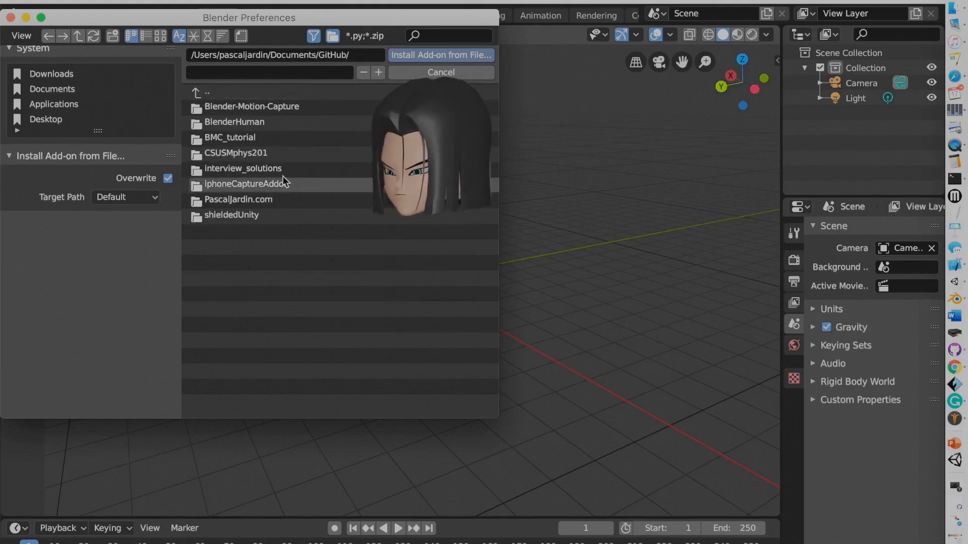
{"action": "double_click", "coordinate": [247, 184]}
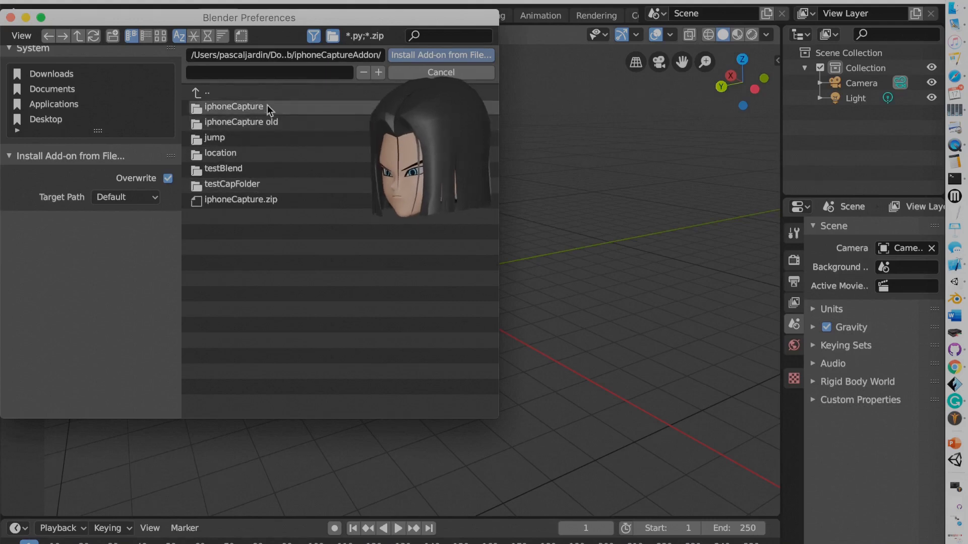
{"action": "left_click", "coordinate": [241, 199]}
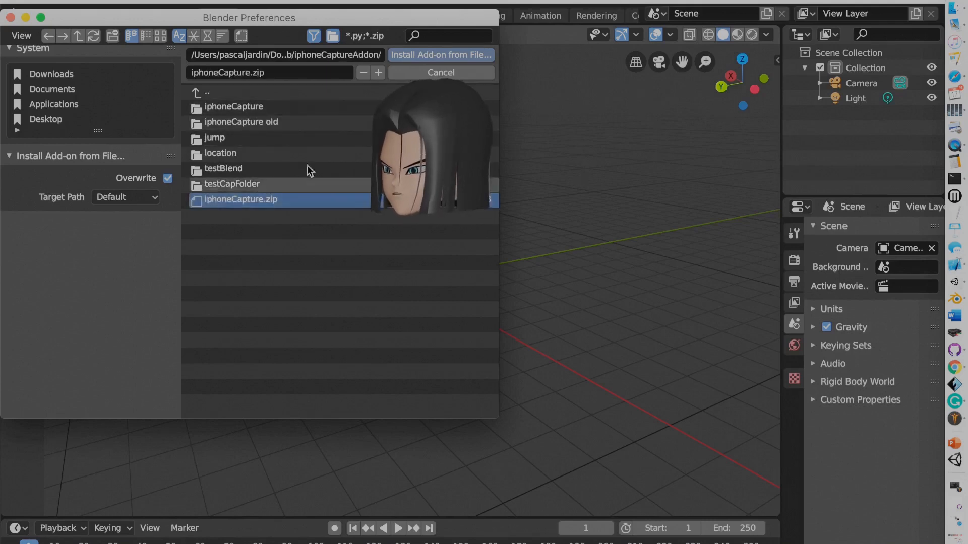
{"action": "left_click", "coordinate": [440, 54]}
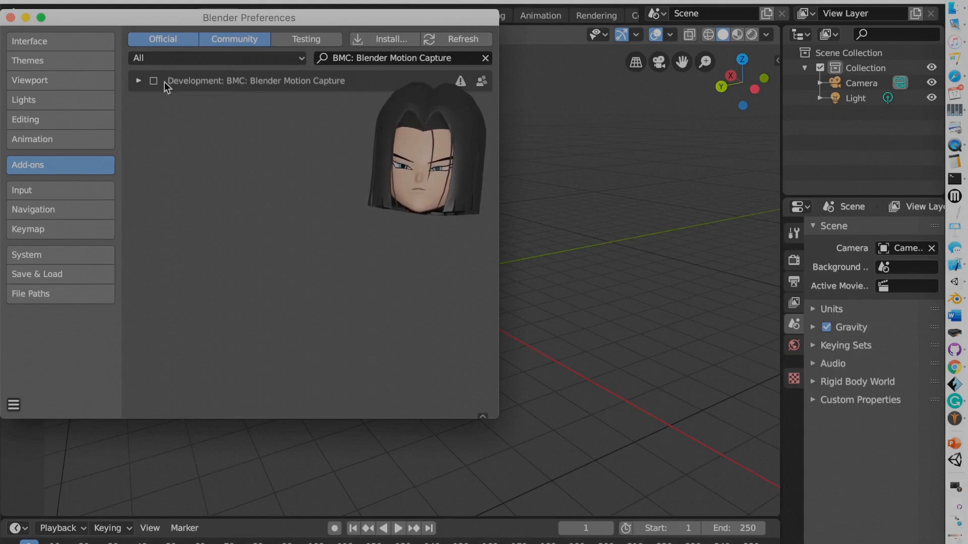
- Enable the BMC: Blender Motion Capture add-on and close Preferences
{"action": "left_click", "coordinate": [154, 80]}
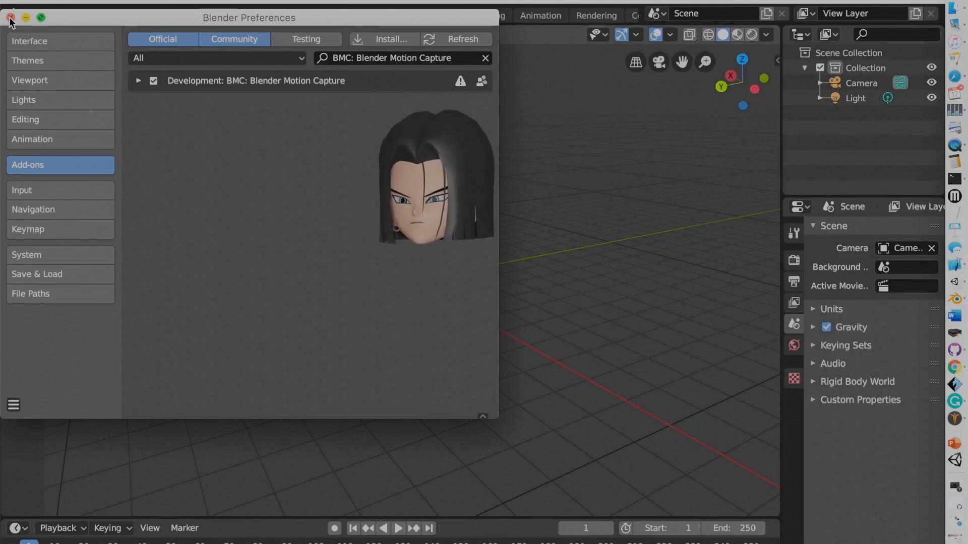
{"action": "left_click", "coordinate": [10, 18]}
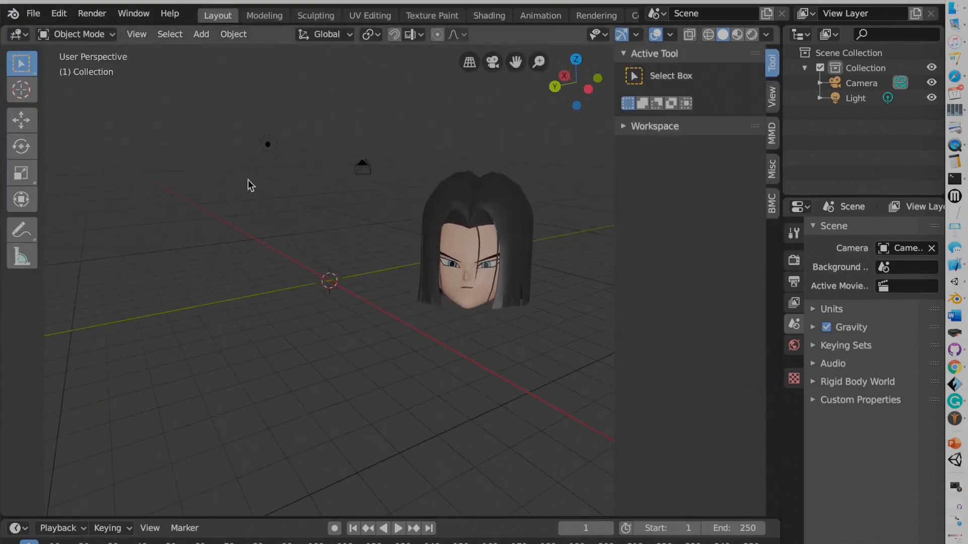
- Point the BMC capture directory at GitHub/BMC_tutorial/version 1.3/capFolder
{"action": "left_click", "coordinate": [771, 199]}
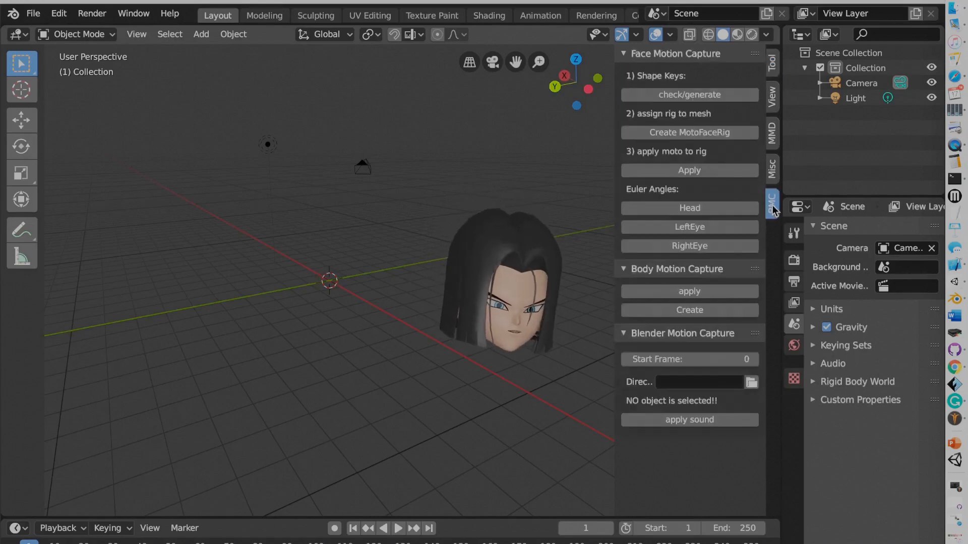
{"action": "mouse_move", "coordinate": [688, 310]}
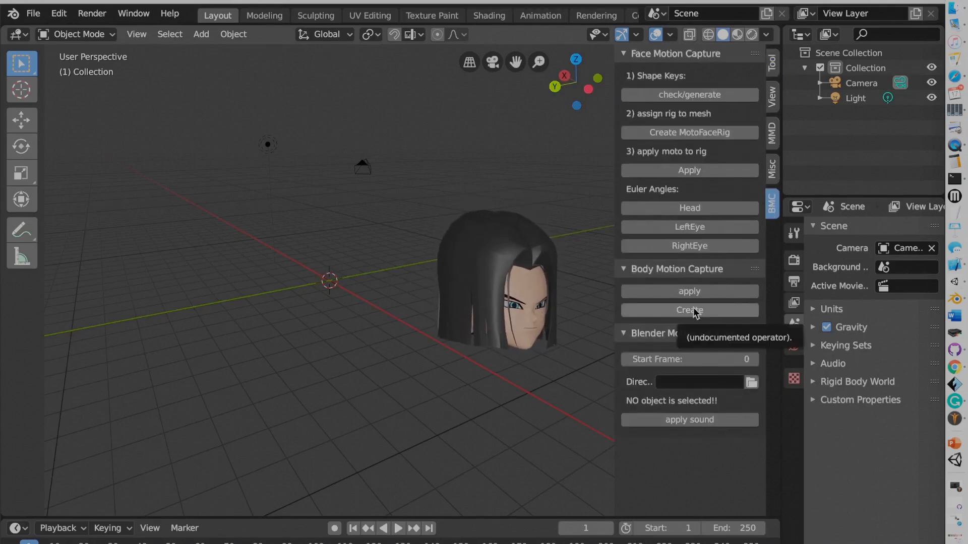
{"action": "left_click", "coordinate": [750, 381]}
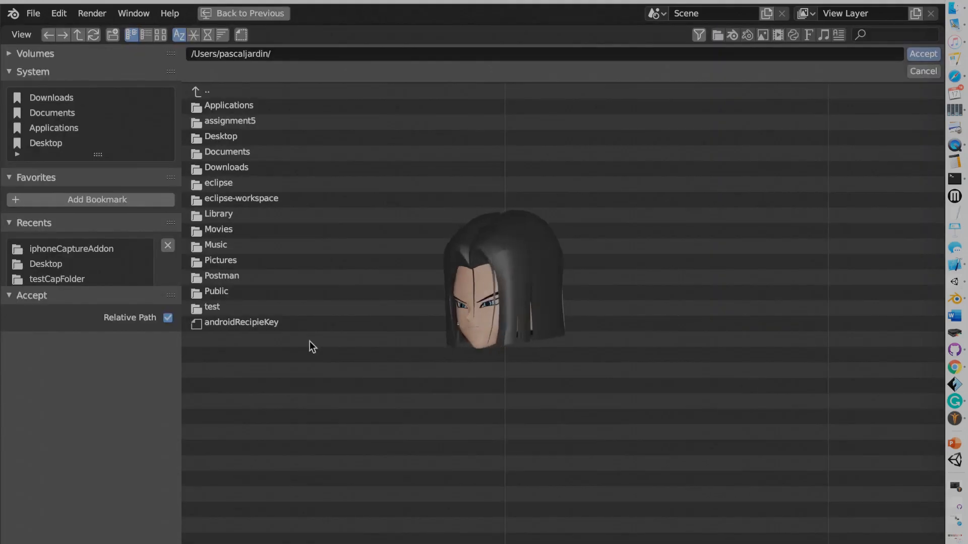
{"action": "left_click", "coordinate": [211, 306]}
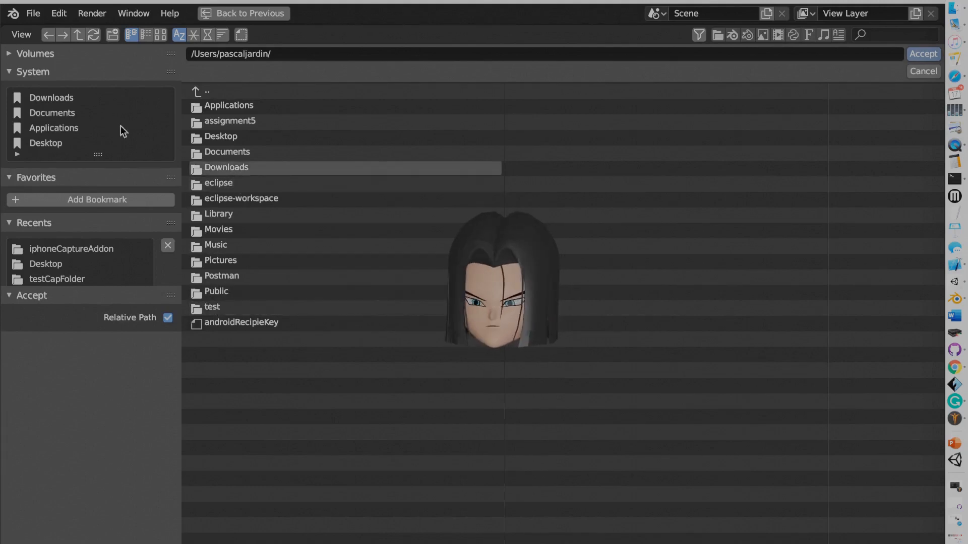
{"action": "double_click", "coordinate": [227, 152]}
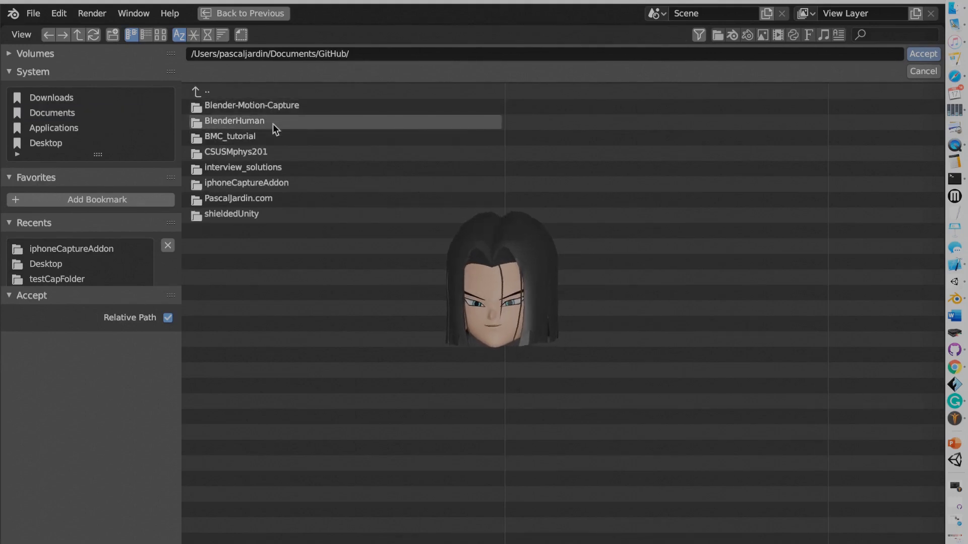
{"action": "double_click", "coordinate": [229, 136]}
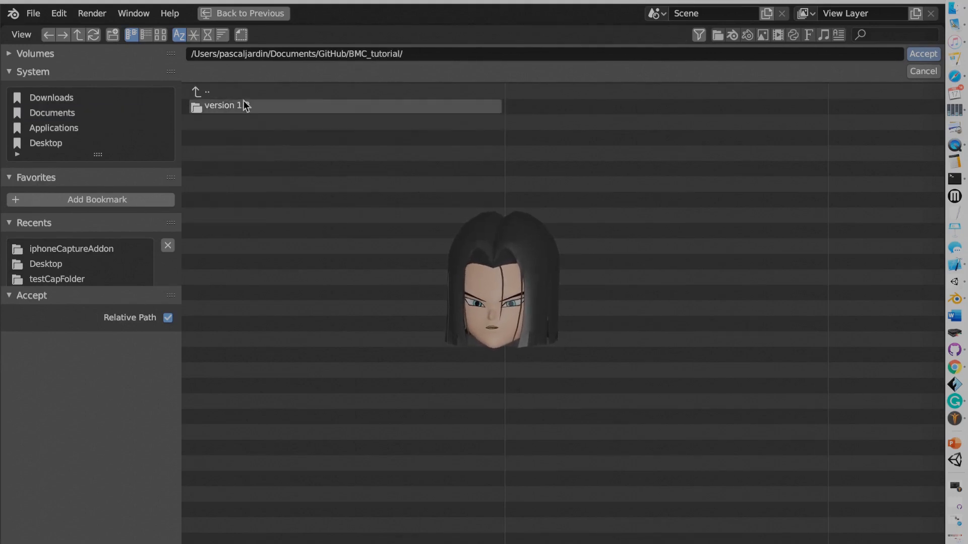
{"action": "double_click", "coordinate": [224, 105]}
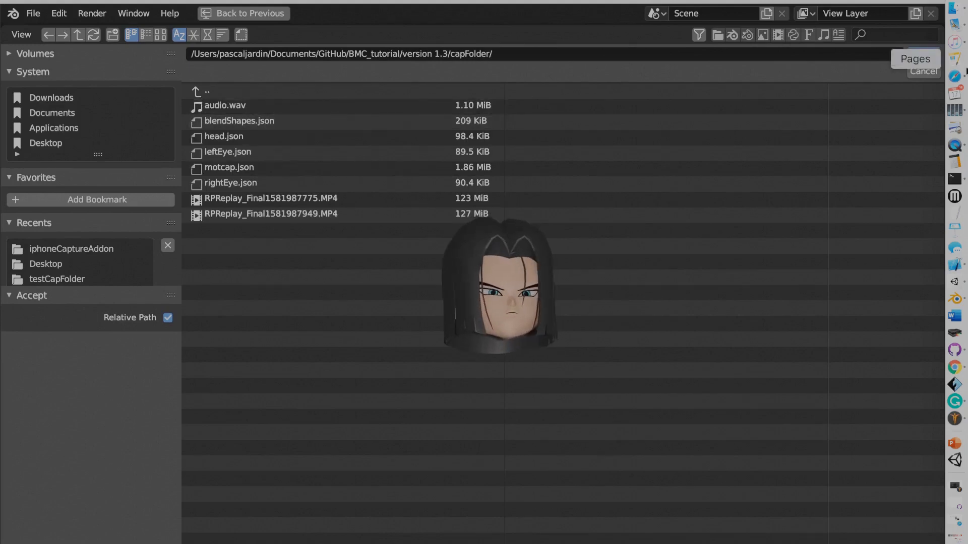
{"action": "left_click", "coordinate": [924, 71]}
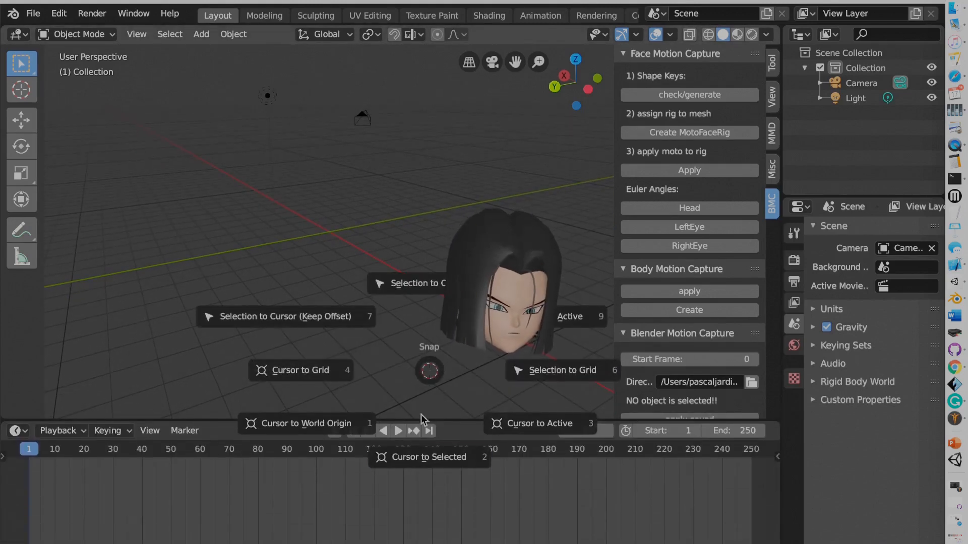
- Create the tracked points skeleton, apply the body capture data and play it
{"action": "left_click", "coordinate": [305, 423]}
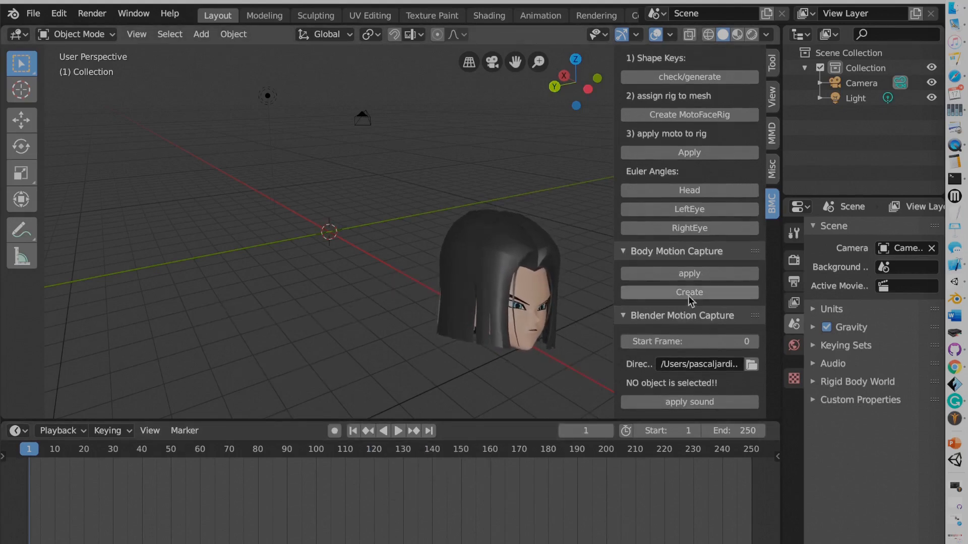
{"action": "left_click", "coordinate": [689, 292]}
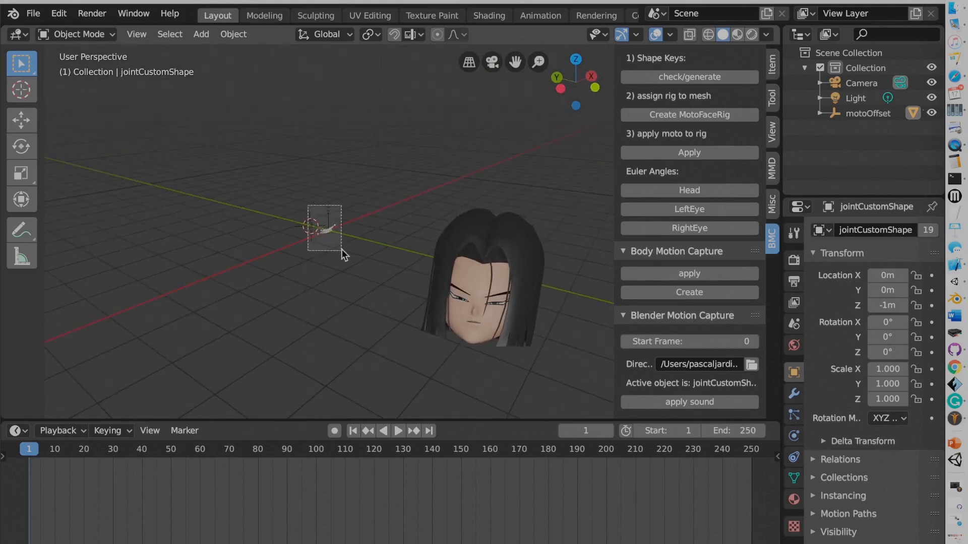
{"action": "left_click", "coordinate": [334, 259]}
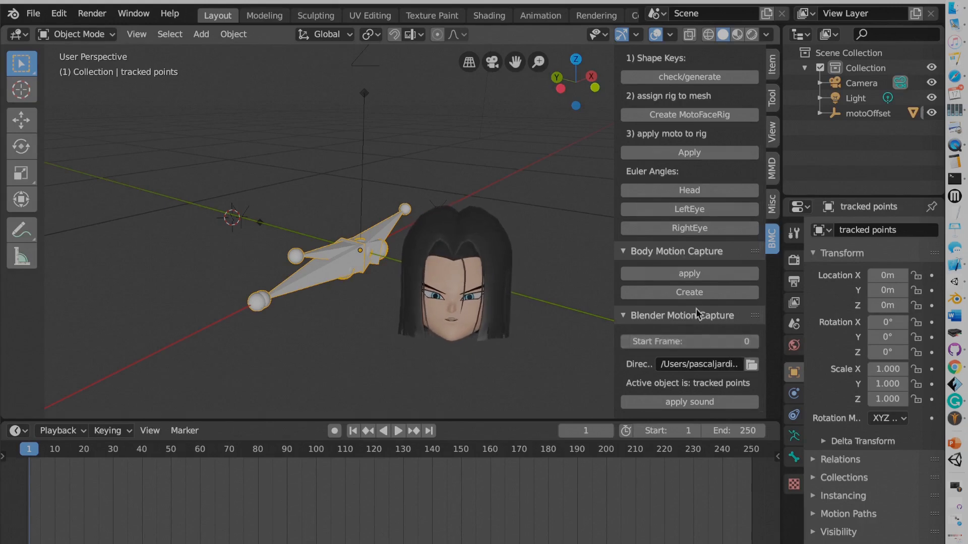
{"action": "left_click", "coordinate": [689, 273]}
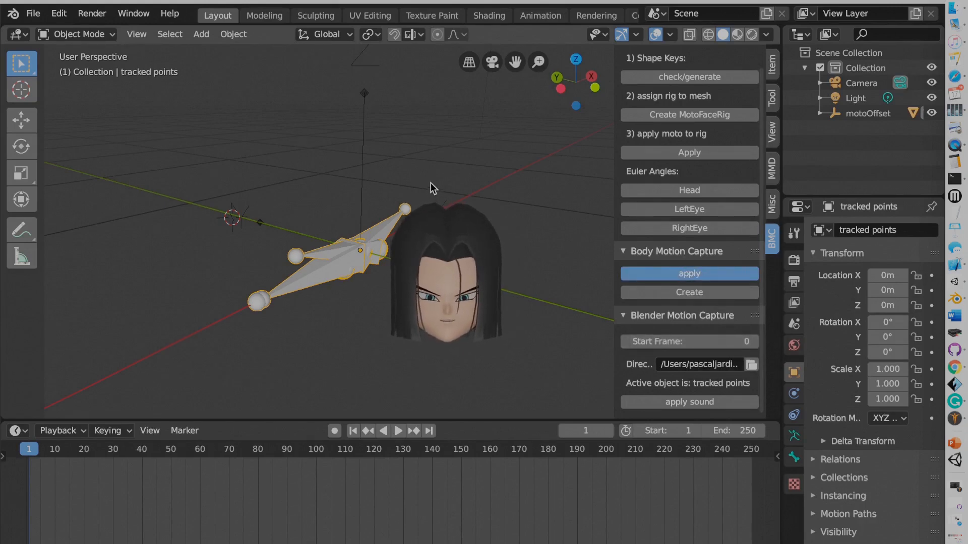
{"action": "left_click", "coordinate": [398, 431]}
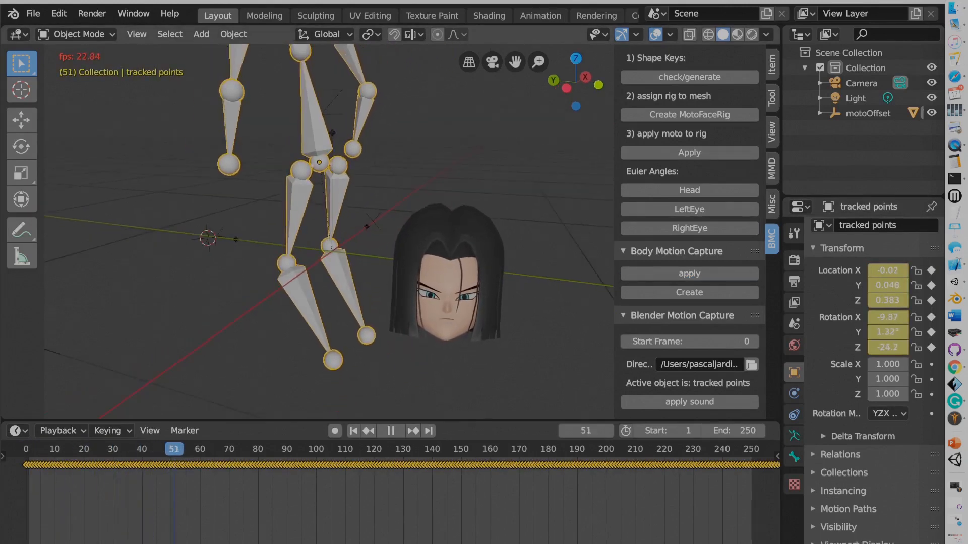
- Set playback Sync Mode to AV-sync in the video editing workspace
{"action": "left_click", "coordinate": [390, 431]}
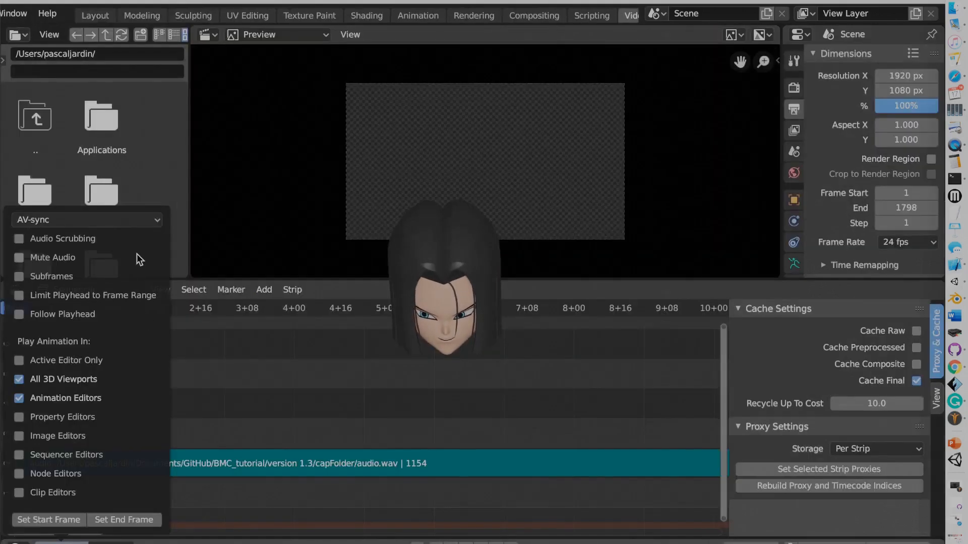
{"action": "left_click", "coordinate": [87, 220]}
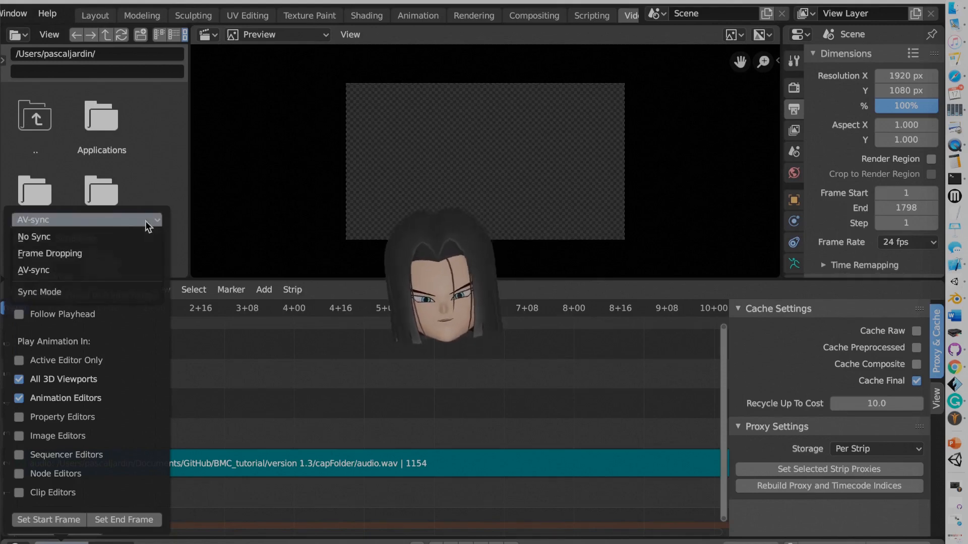
{"action": "mouse_move", "coordinate": [87, 271]}
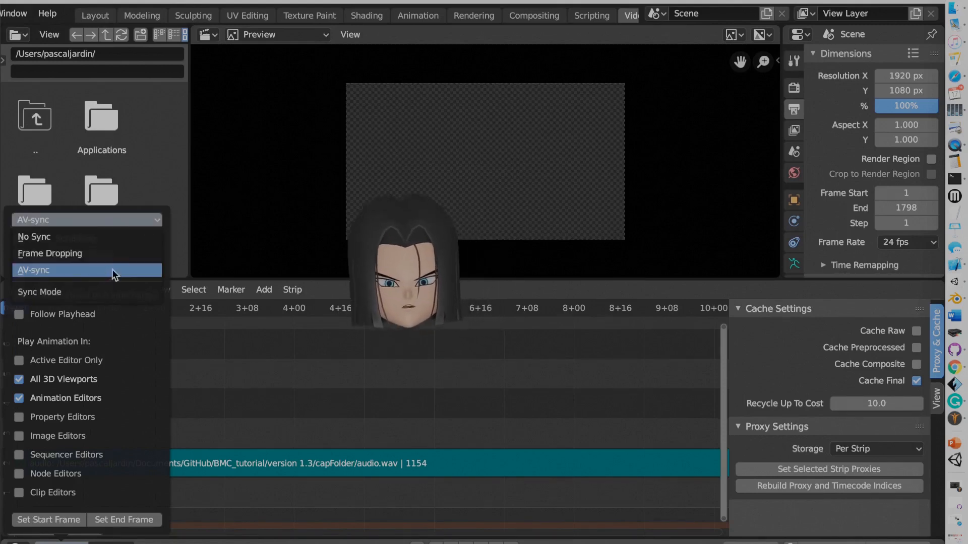
{"action": "left_click", "coordinate": [87, 270]}
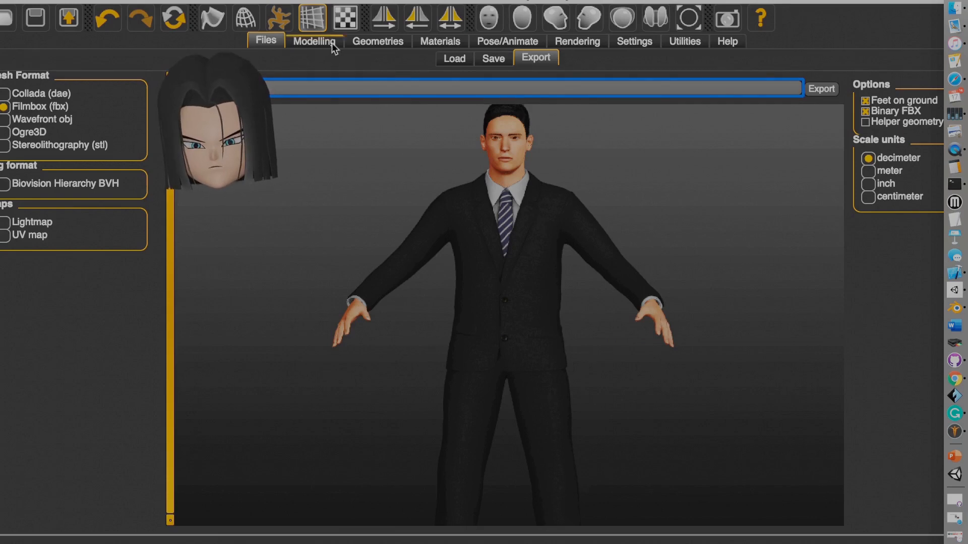
- Review the Tongue, Teeth, Hair, Eyes and Clothes geometry choices of the suited character
{"action": "left_click", "coordinate": [377, 41]}
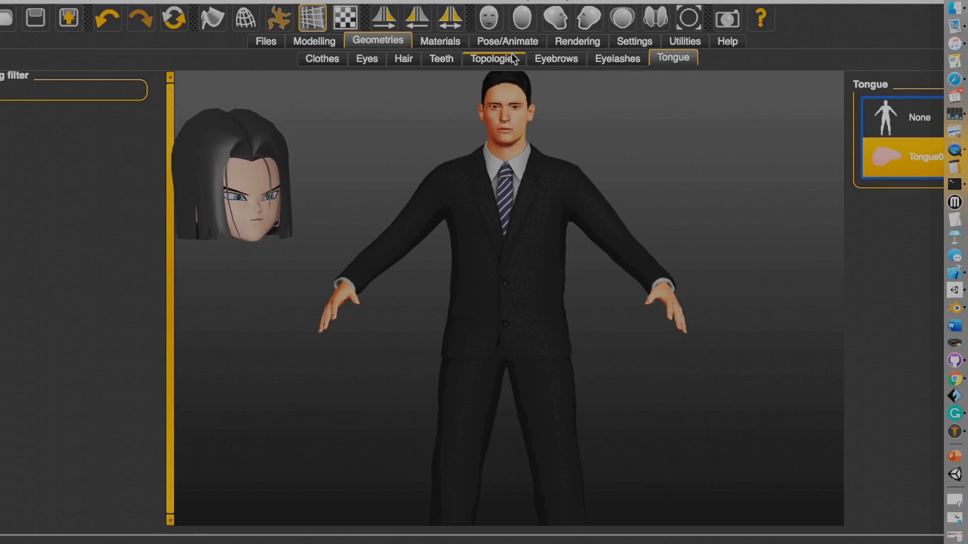
{"action": "left_click", "coordinate": [440, 59]}
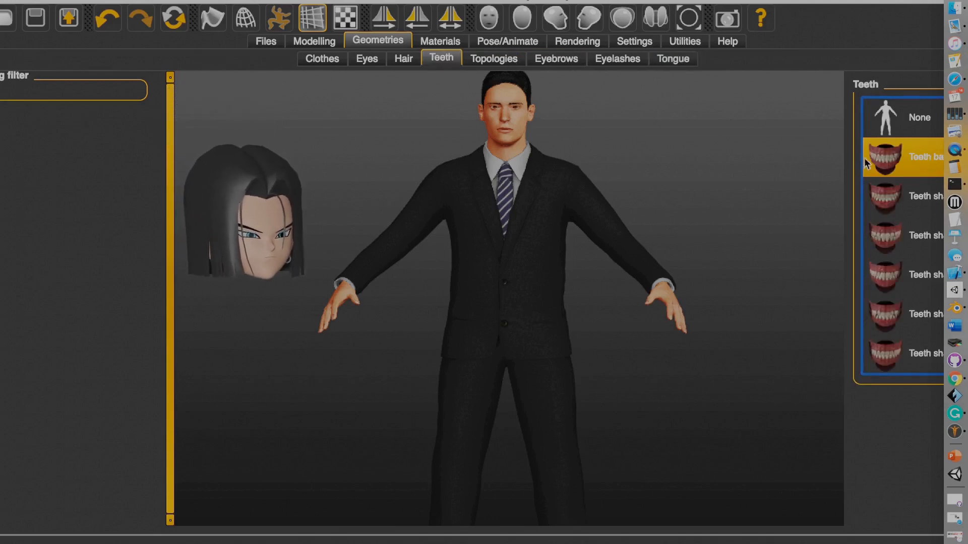
{"action": "left_click", "coordinate": [404, 59]}
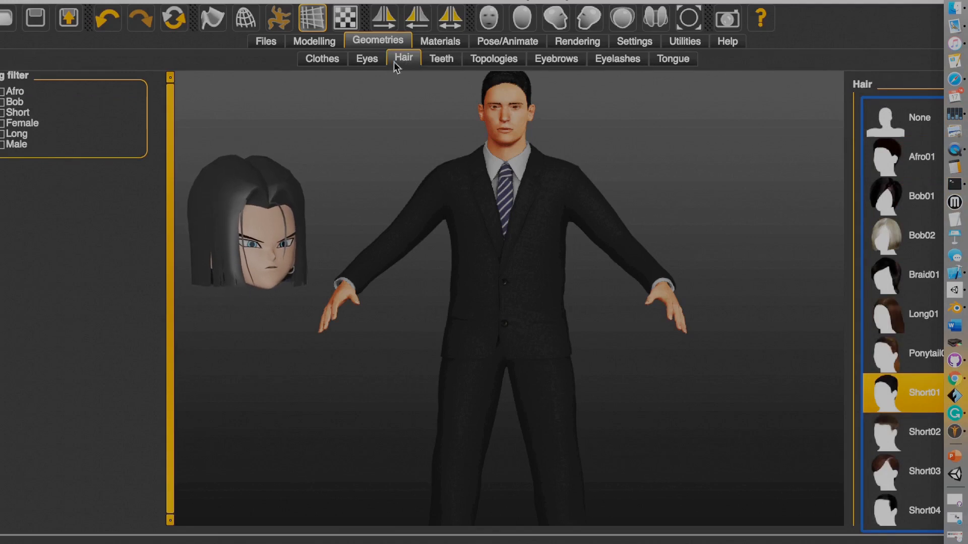
{"action": "left_click", "coordinate": [366, 59]}
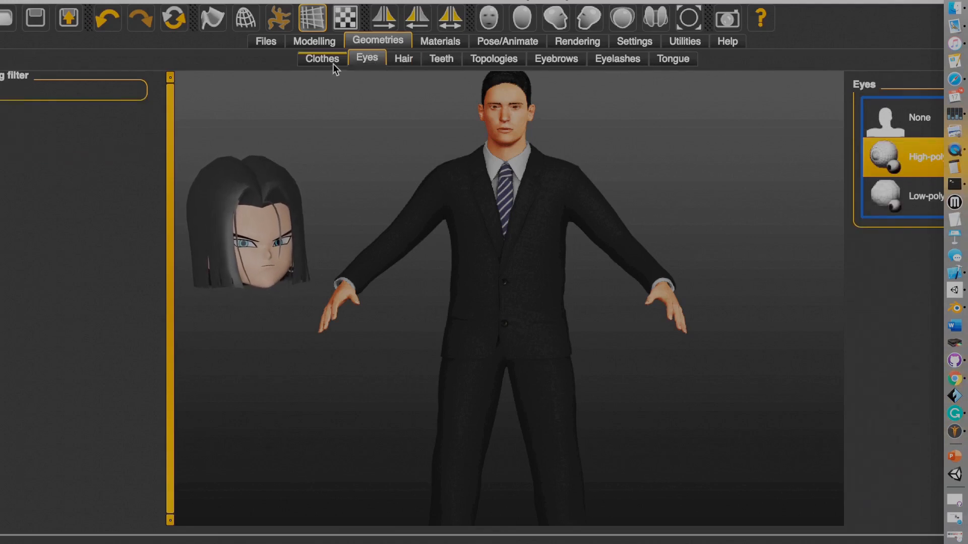
{"action": "left_click", "coordinate": [320, 59]}
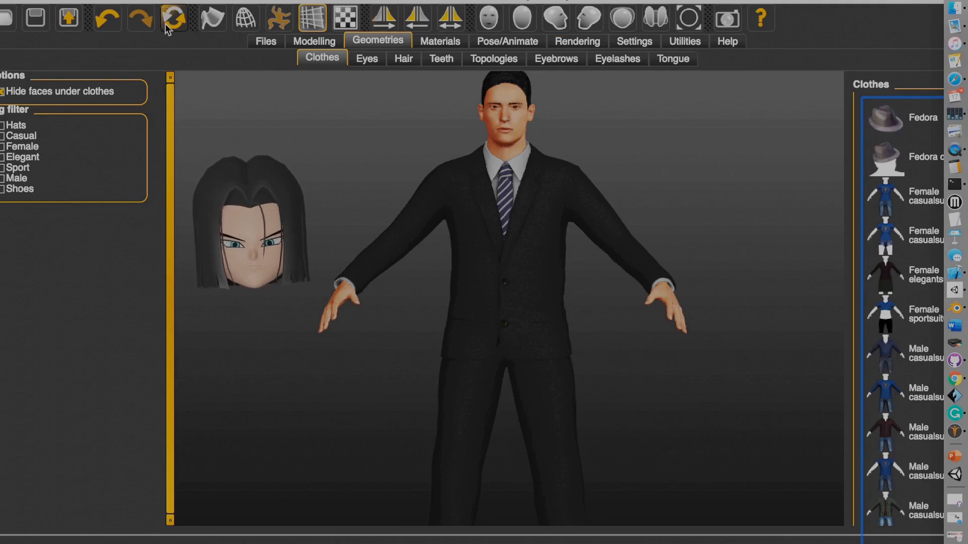
{"action": "left_click", "coordinate": [265, 41]}
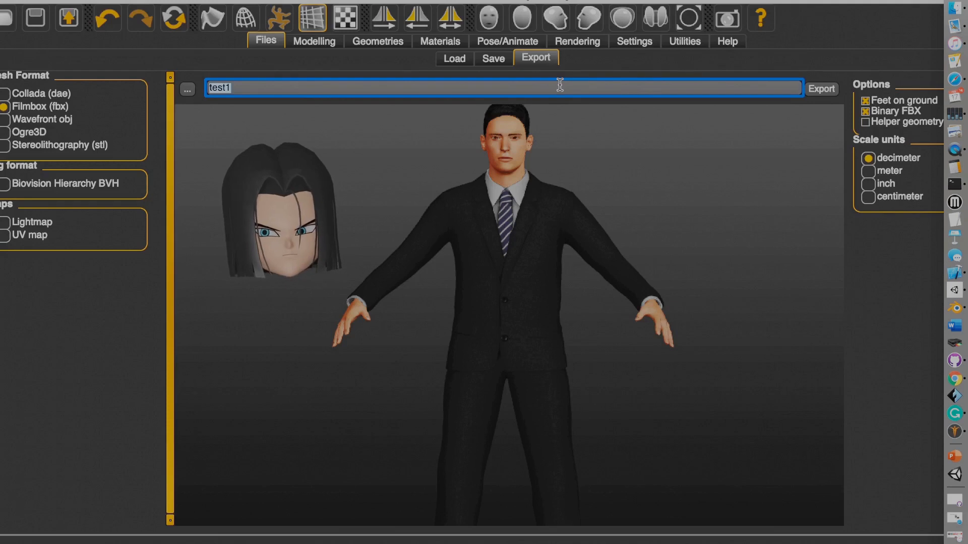
- Export the character as a binary FBX named 'human'
{"action": "type", "text": "human"}
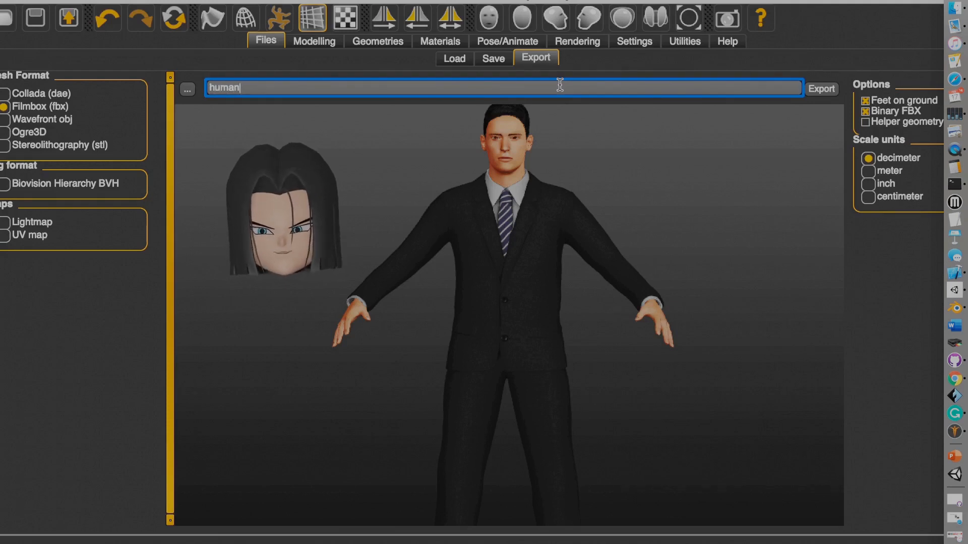
{"action": "left_click", "coordinate": [821, 89]}
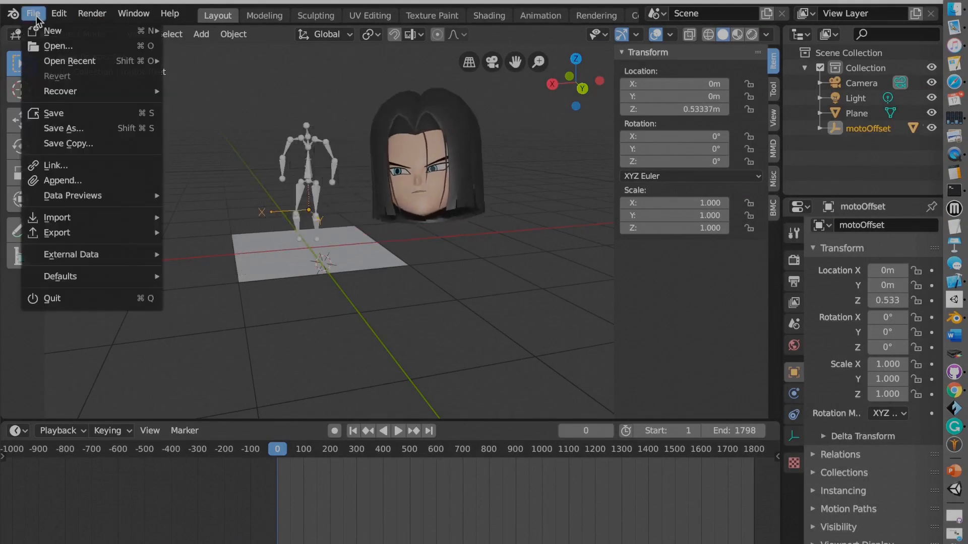
- Import human.fbx from Documents/GitHub/BMC_tutorial/version 1.3
{"action": "left_click", "coordinate": [56, 218]}
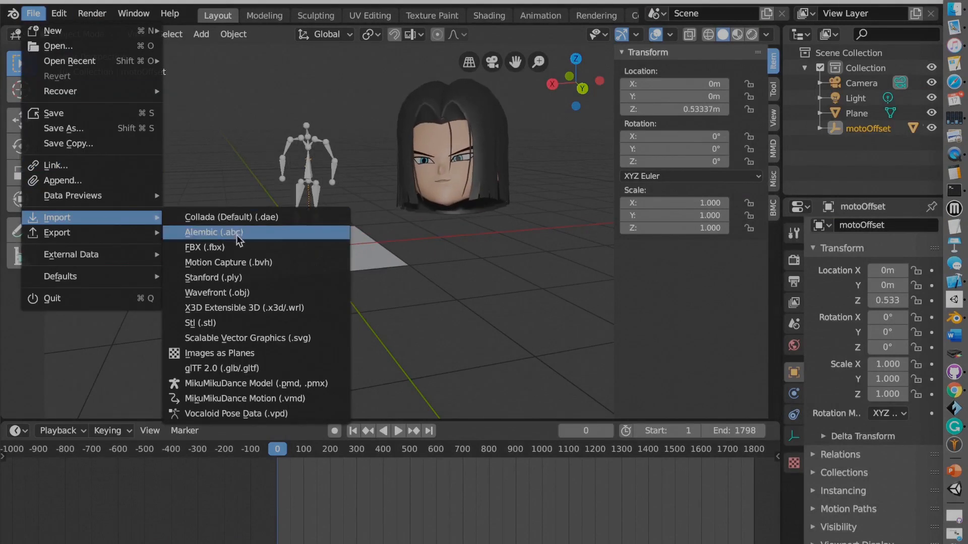
{"action": "left_click", "coordinate": [204, 247]}
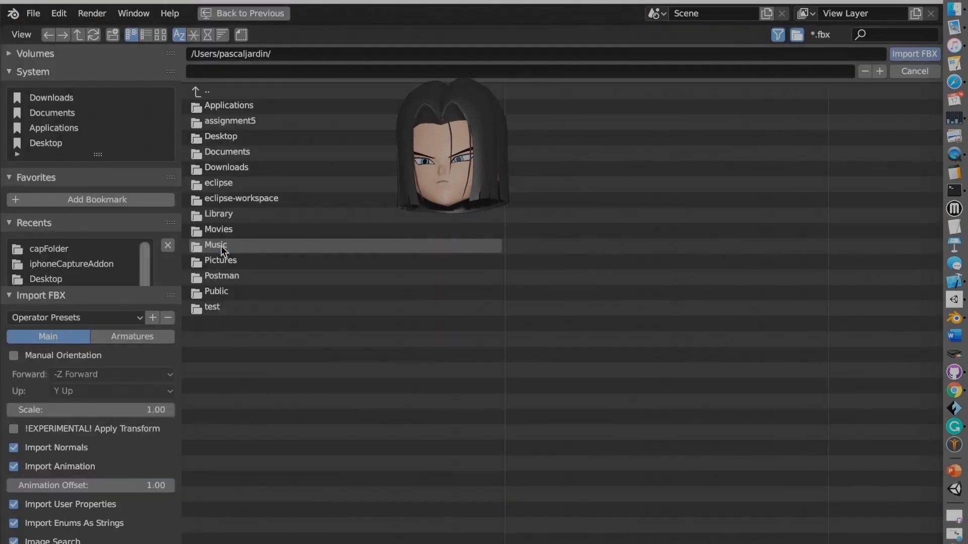
{"action": "left_click", "coordinate": [226, 152]}
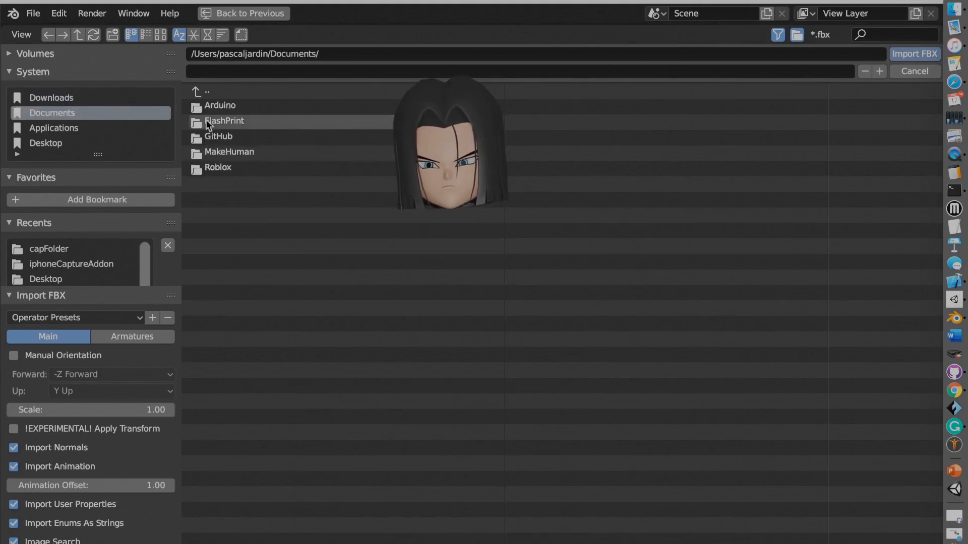
{"action": "double_click", "coordinate": [218, 136]}
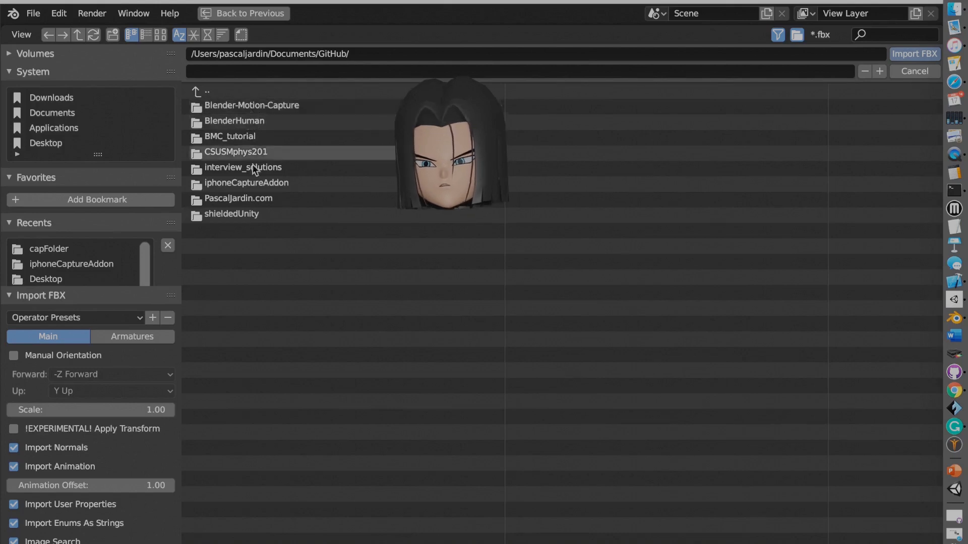
{"action": "double_click", "coordinate": [246, 182]}
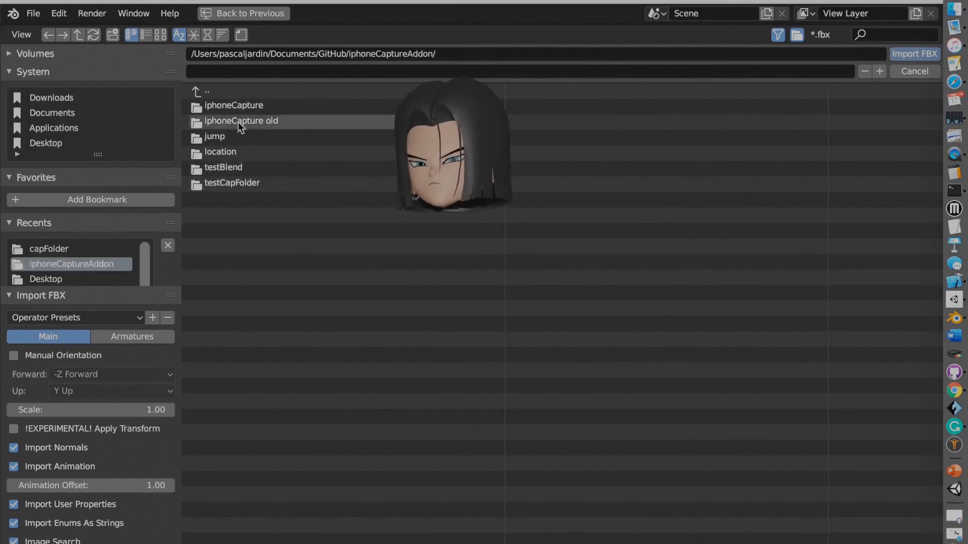
{"action": "left_click", "coordinate": [207, 92]}
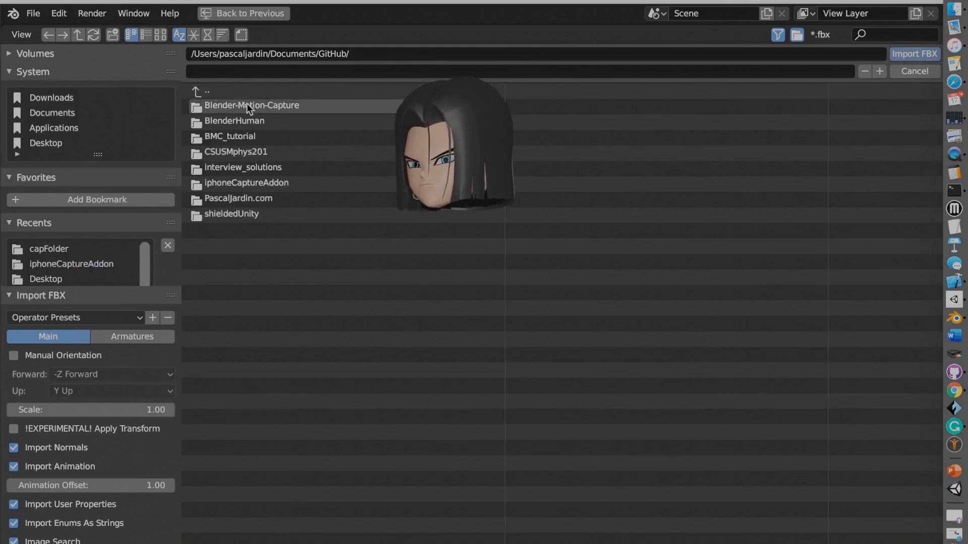
{"action": "mouse_move", "coordinate": [233, 121]}
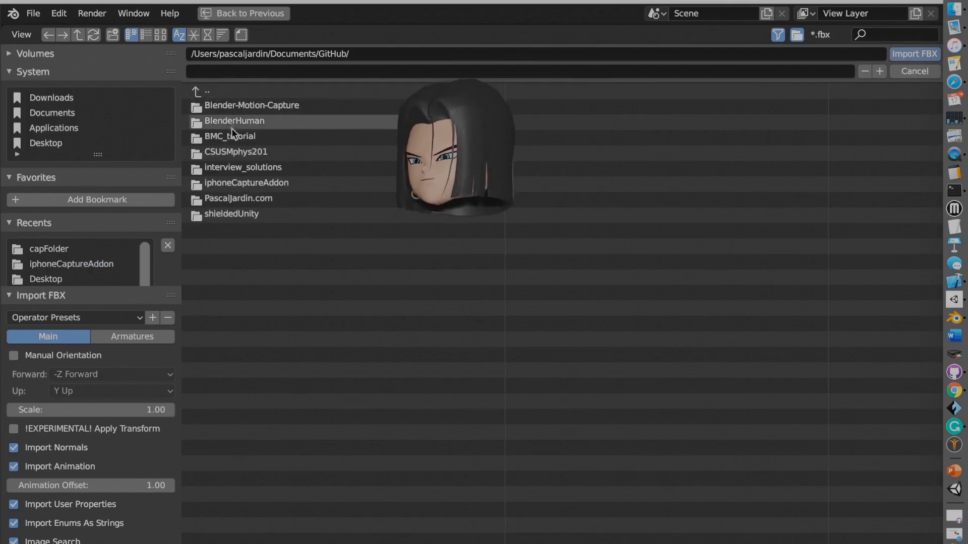
{"action": "double_click", "coordinate": [230, 137]}
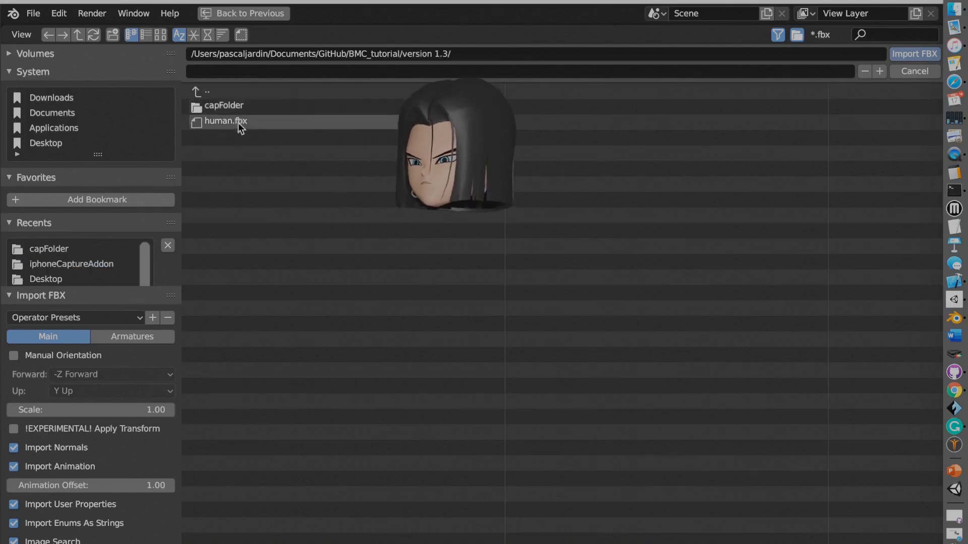
{"action": "left_click", "coordinate": [225, 121]}
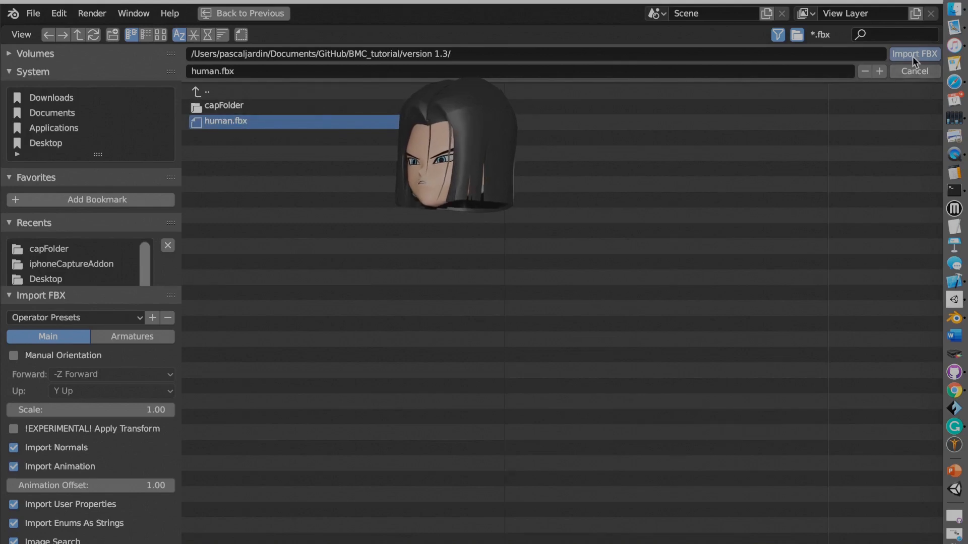
{"action": "left_click", "coordinate": [914, 54]}
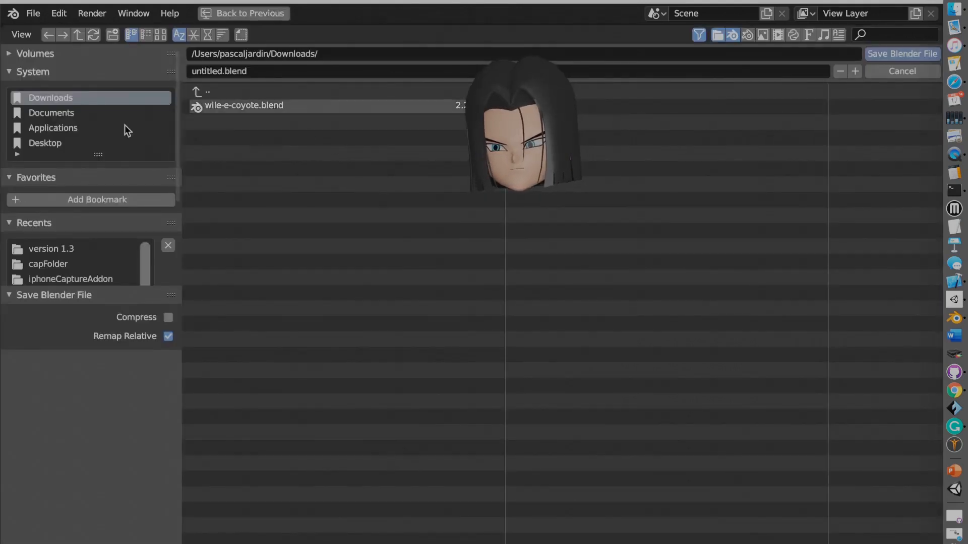
- Save the project as bodyANDfaceEX.blend in Documents/GitHub/BMC_tutorial
{"action": "left_click", "coordinate": [51, 112]}
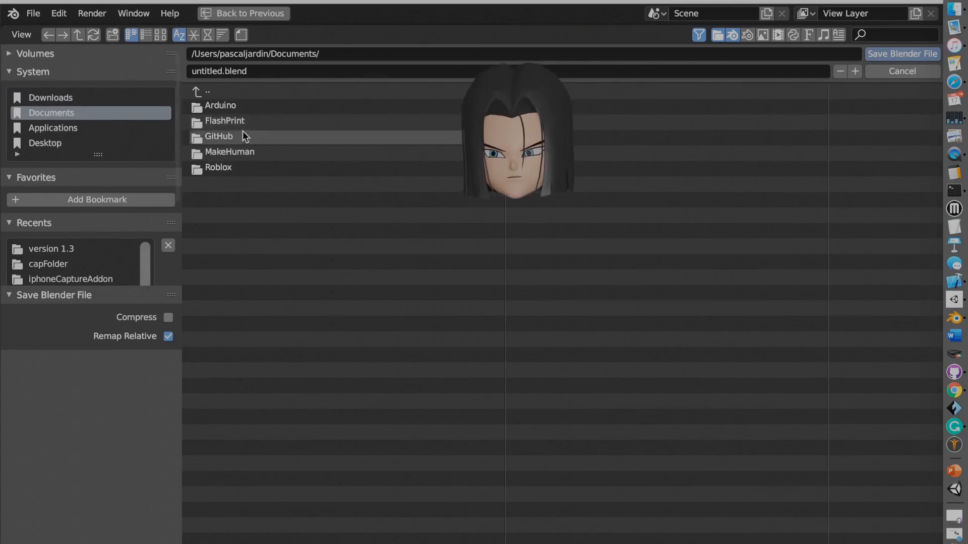
{"action": "double_click", "coordinate": [219, 136]}
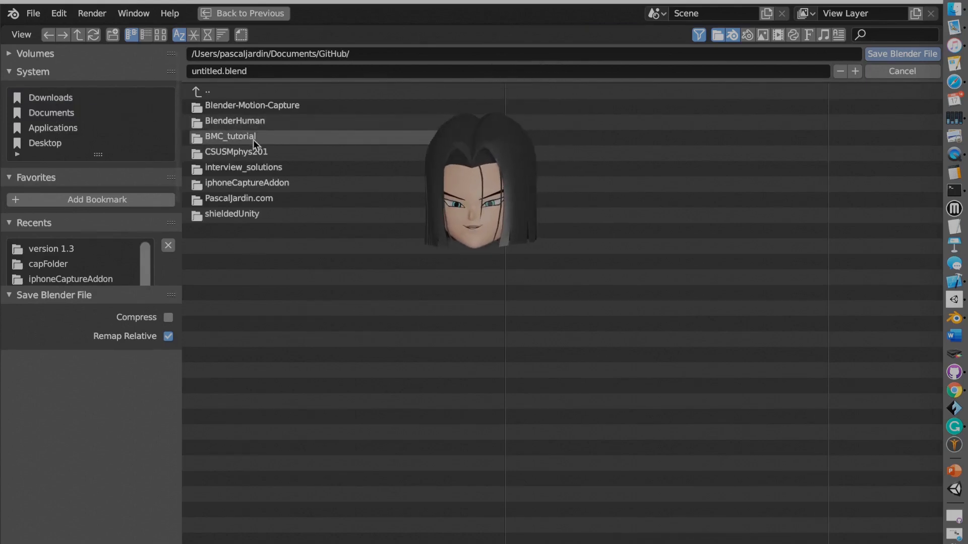
{"action": "double_click", "coordinate": [230, 136]}
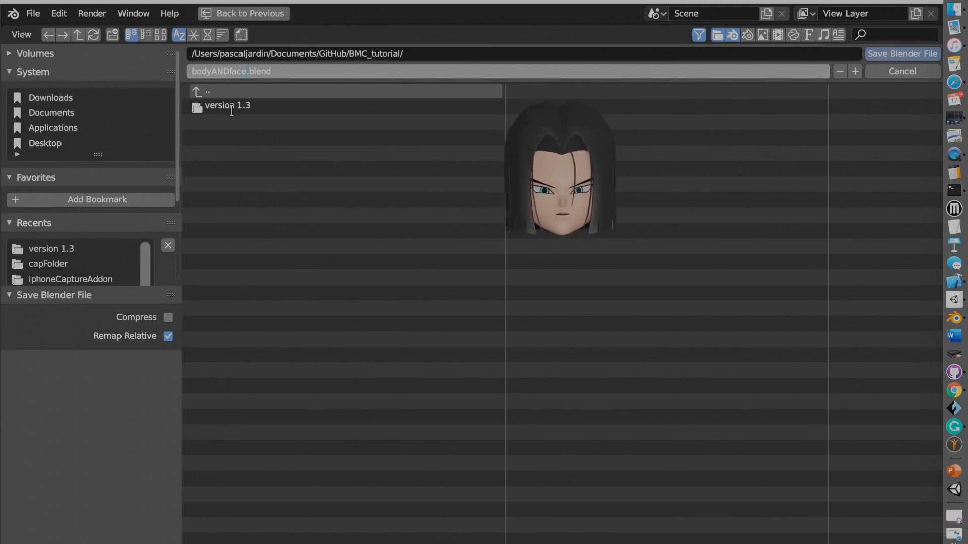
{"action": "type", "text": "EX"}
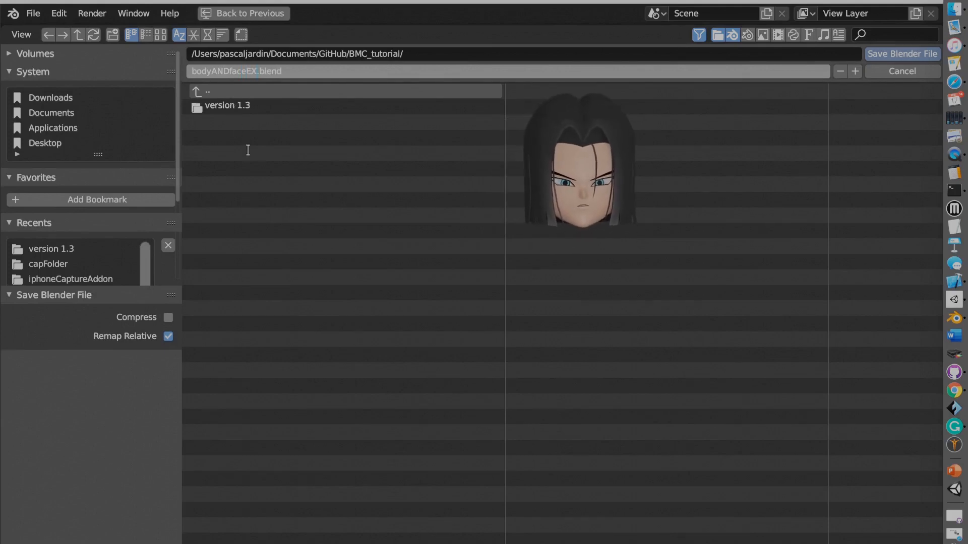
{"action": "mouse_move", "coordinate": [902, 54]}
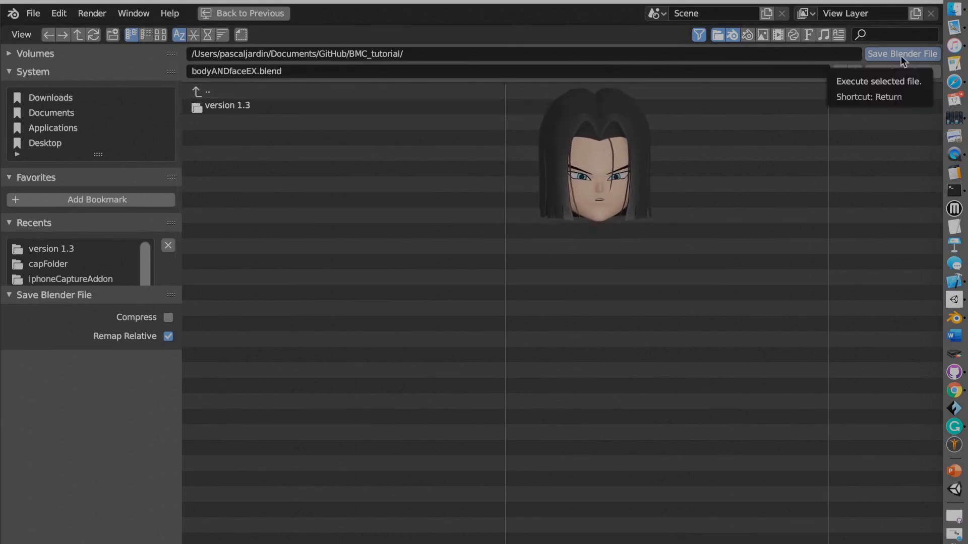
{"action": "left_click", "coordinate": [901, 54]}
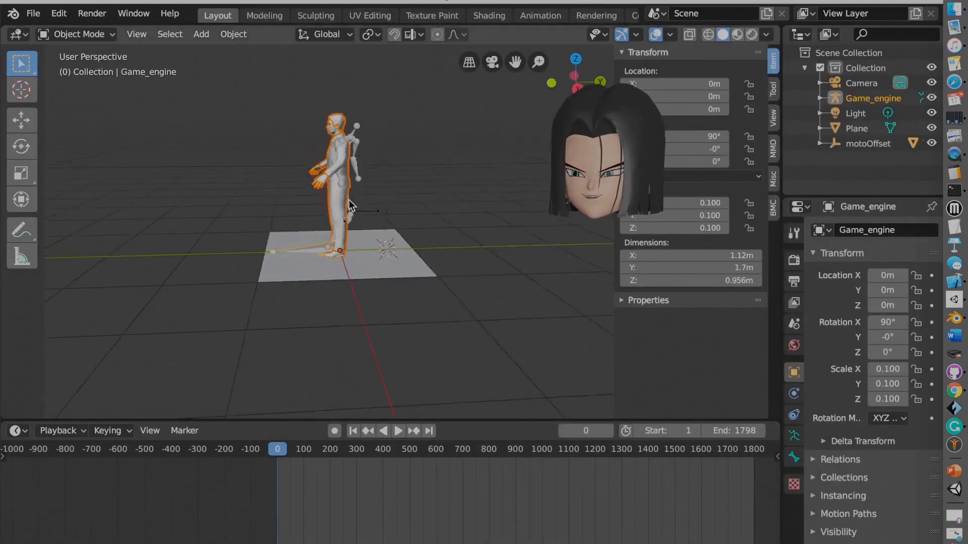
- Rotate motoOffset 180° around Z so the capture faces correctly
{"action": "left_click", "coordinate": [868, 143]}
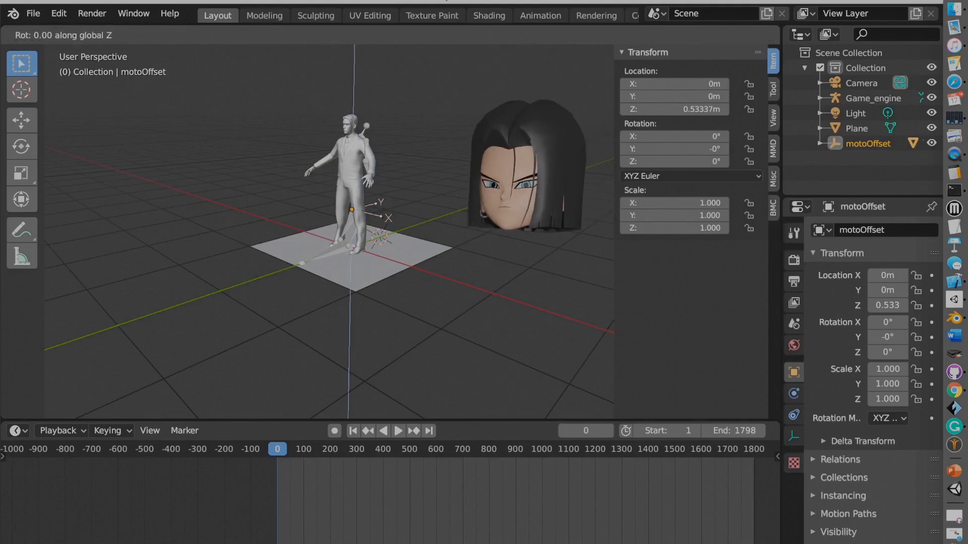
{"action": "type", "text": "180|] = 180°"}
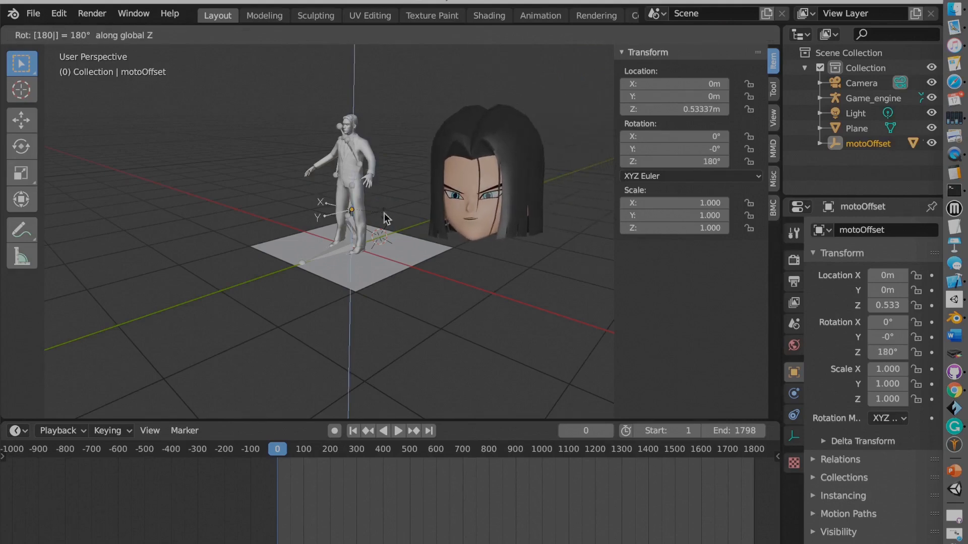
{"action": "left_click", "coordinate": [398, 430]}
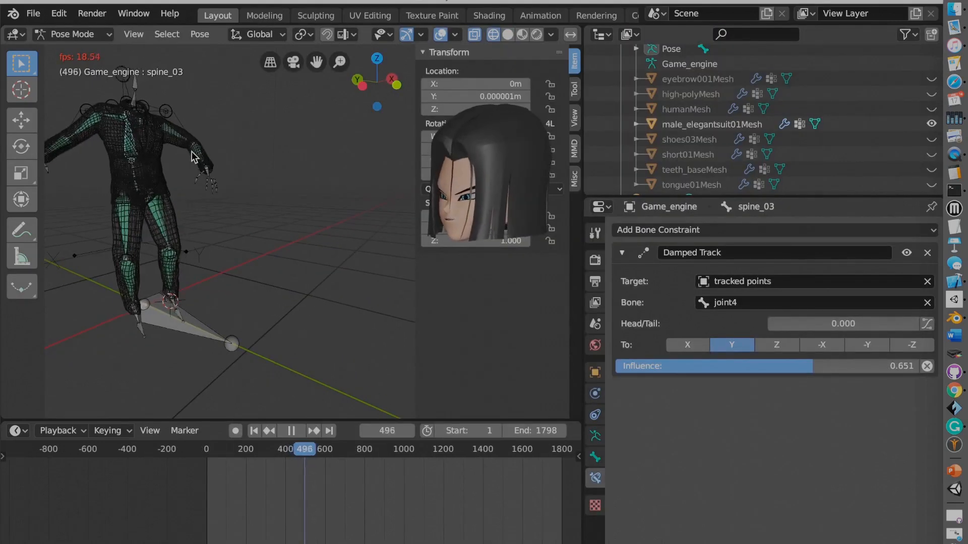
- Play back the suited character's captured motion from the start
{"action": "left_click", "coordinate": [291, 431]}
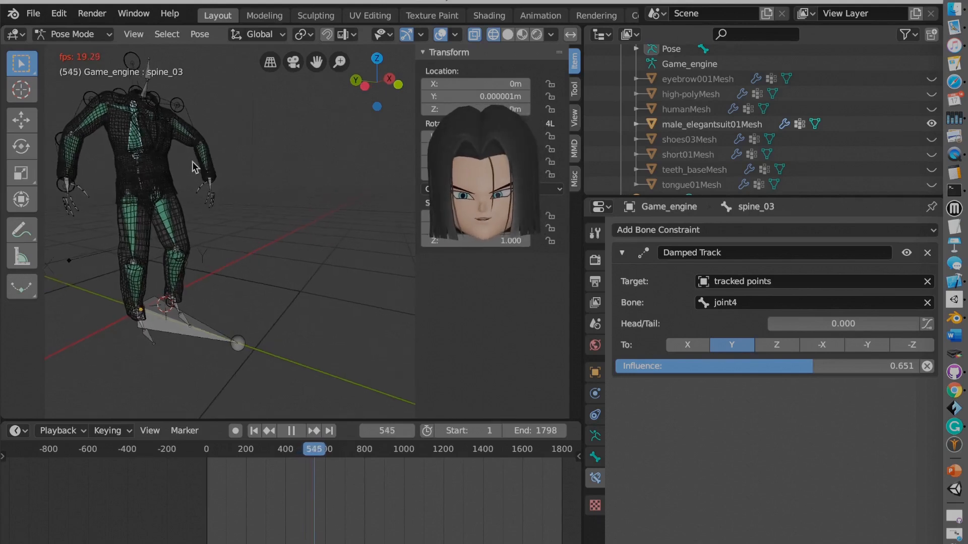
{"action": "left_click", "coordinate": [299, 430]}
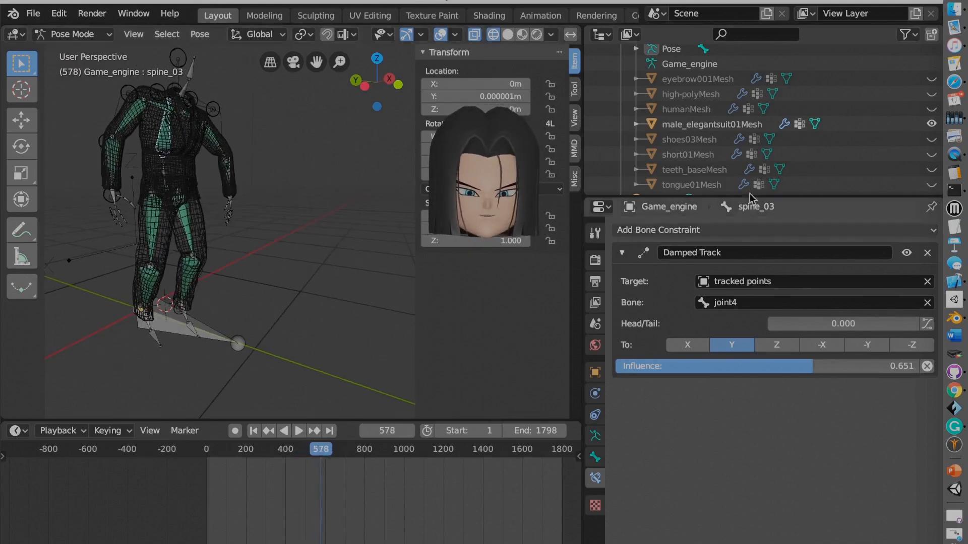
{"action": "scroll", "scroll_direction": "down", "scroll_amount": 3}
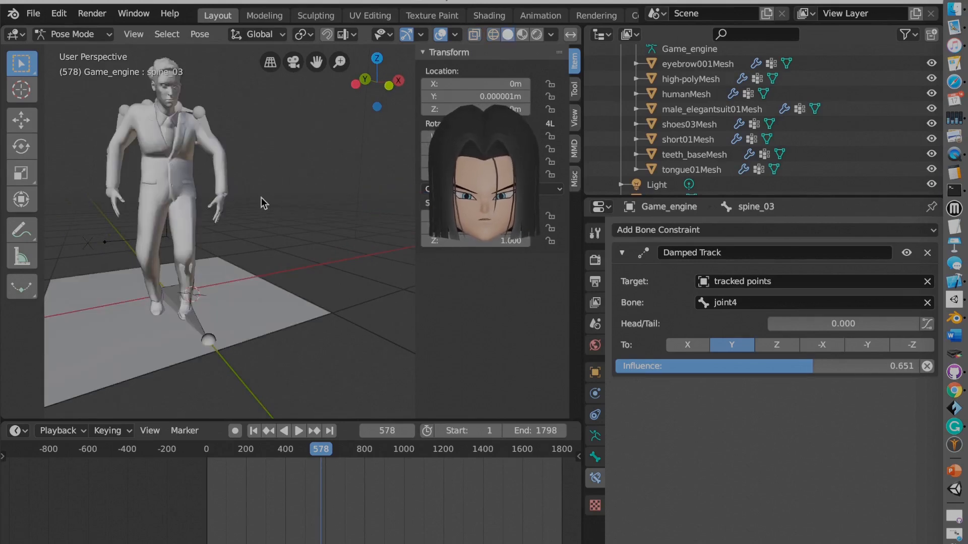
{"action": "left_click", "coordinate": [299, 431]}
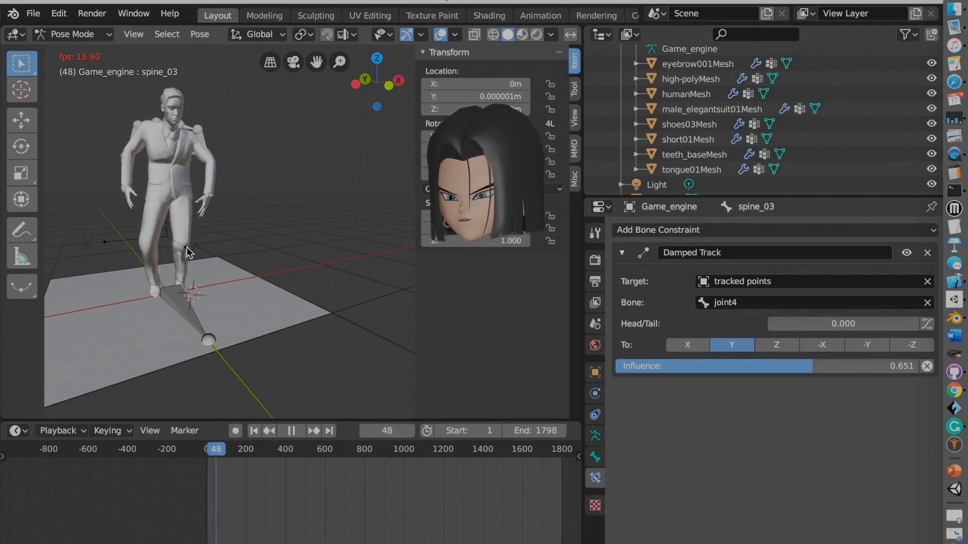
{"action": "left_click", "coordinate": [291, 430]}
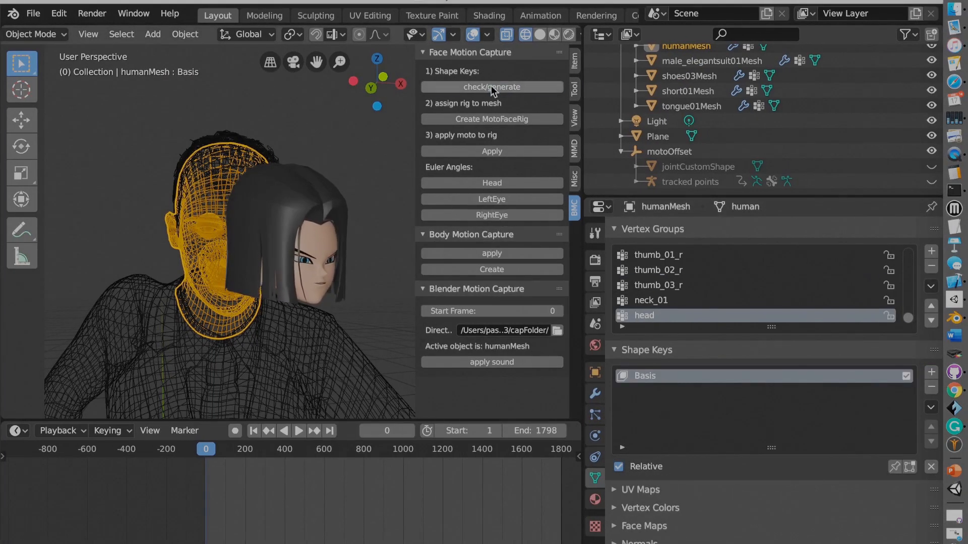
- Generate face shape keys on humanMesh and create the motoFaceRig head controls
{"action": "left_click", "coordinate": [491, 86]}
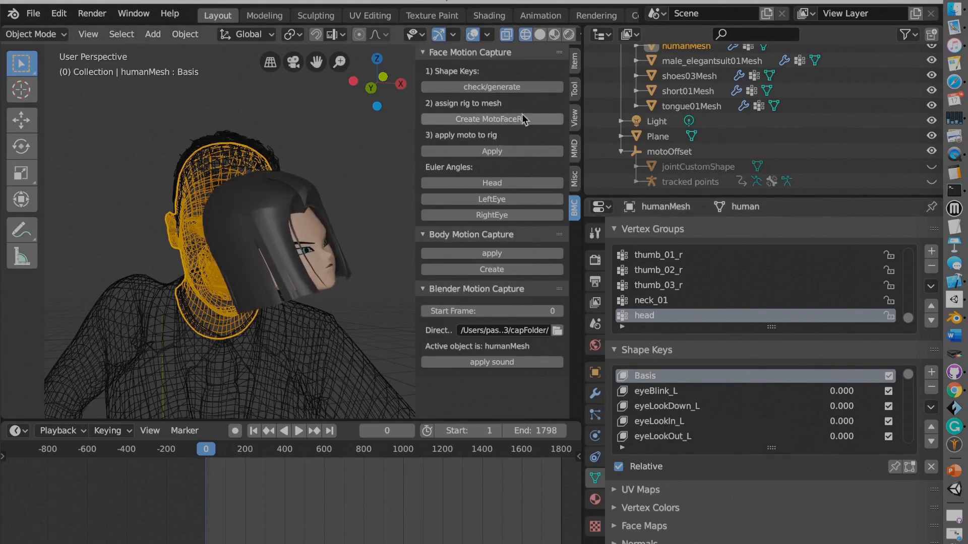
{"action": "mouse_move", "coordinate": [494, 119]}
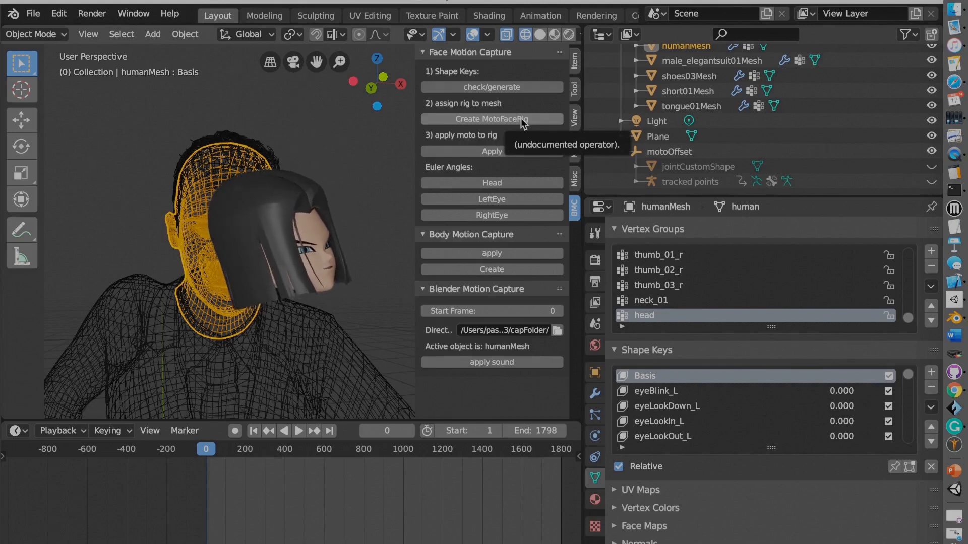
{"action": "left_click", "coordinate": [491, 119]}
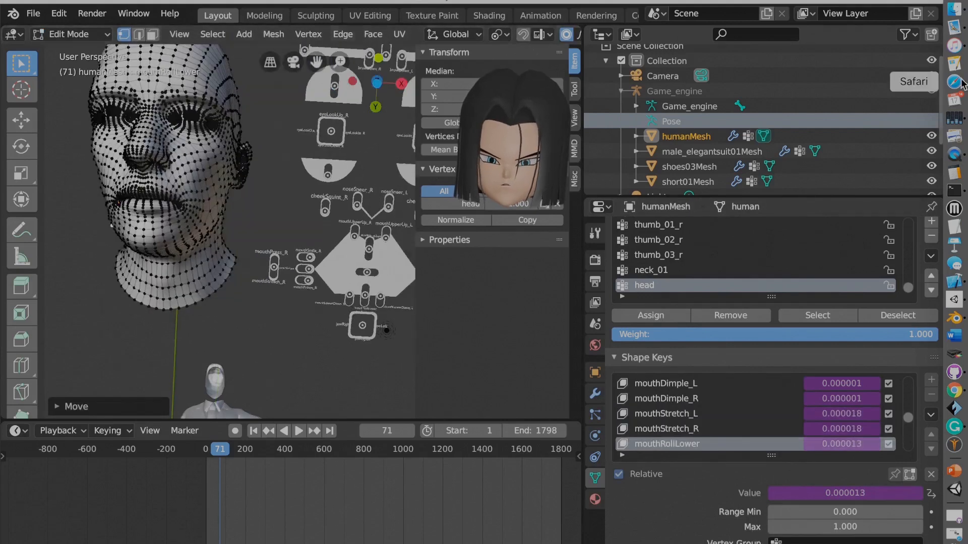
- In Safari's BlendShapeLocation page, find 'roll' and open mouthRollLower in a new tab
{"action": "left_click", "coordinate": [953, 81]}
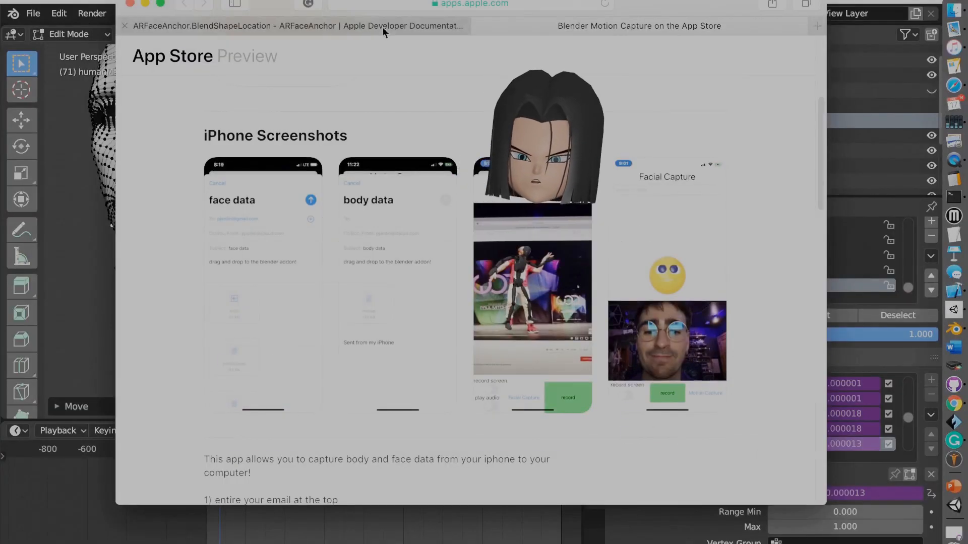
{"action": "left_click", "coordinate": [290, 25]}
{"action": "type", "text": "r"}
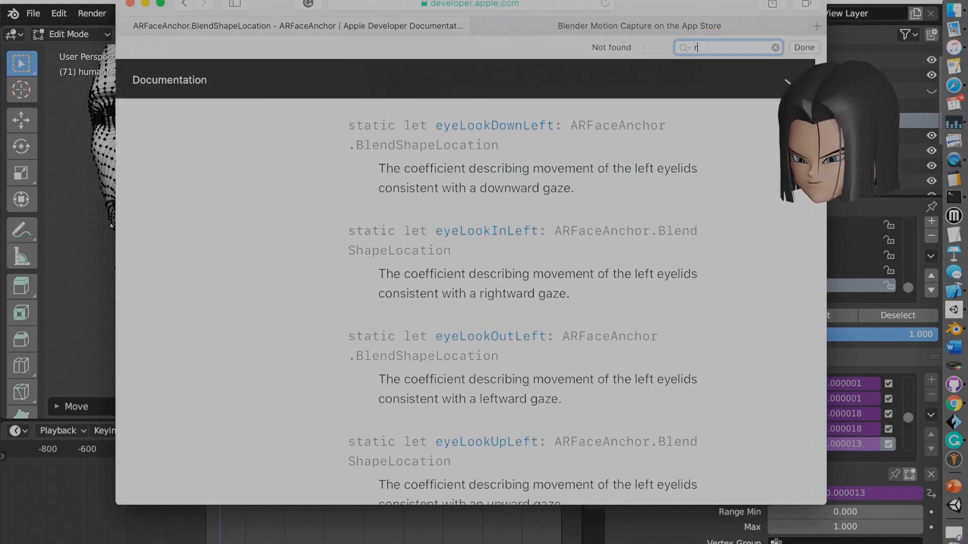
{"action": "type", "text": "oll"}
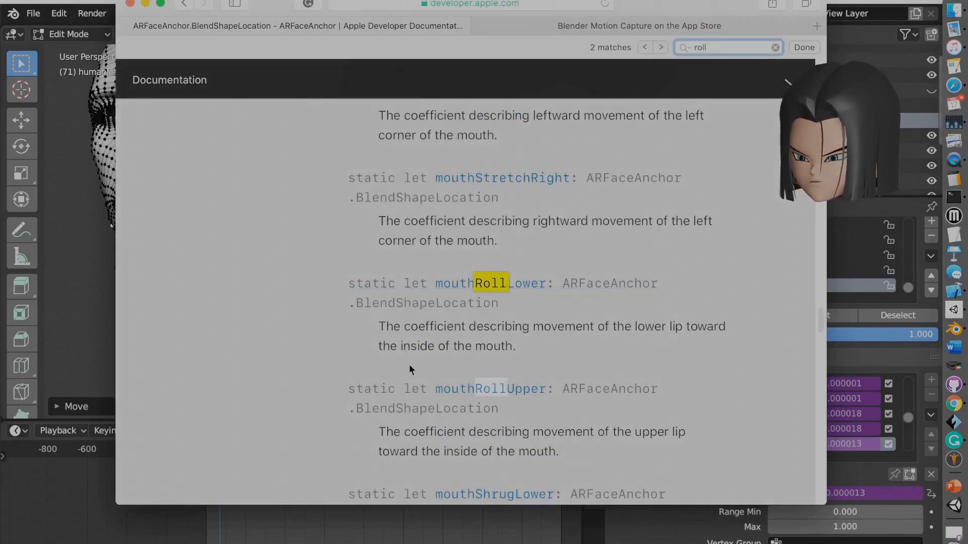
{"action": "right_click", "coordinate": [485, 283]}
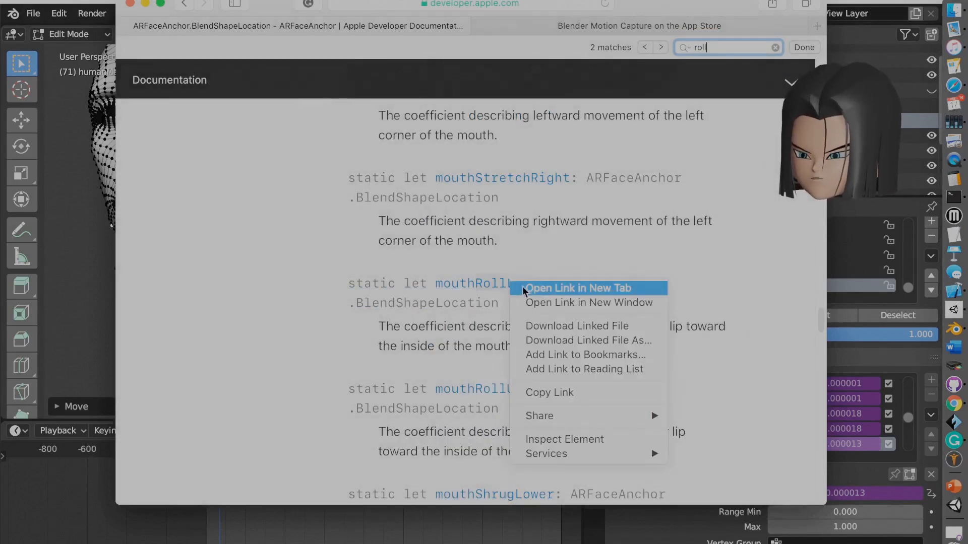
{"action": "left_click", "coordinate": [576, 287]}
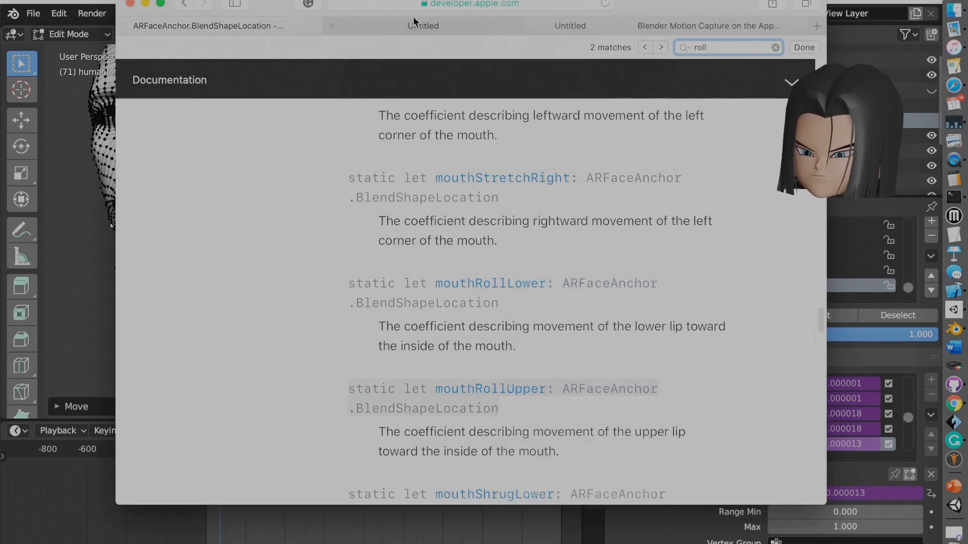
- Read through the mouthRollLower documentation page
{"action": "left_click", "coordinate": [491, 388]}
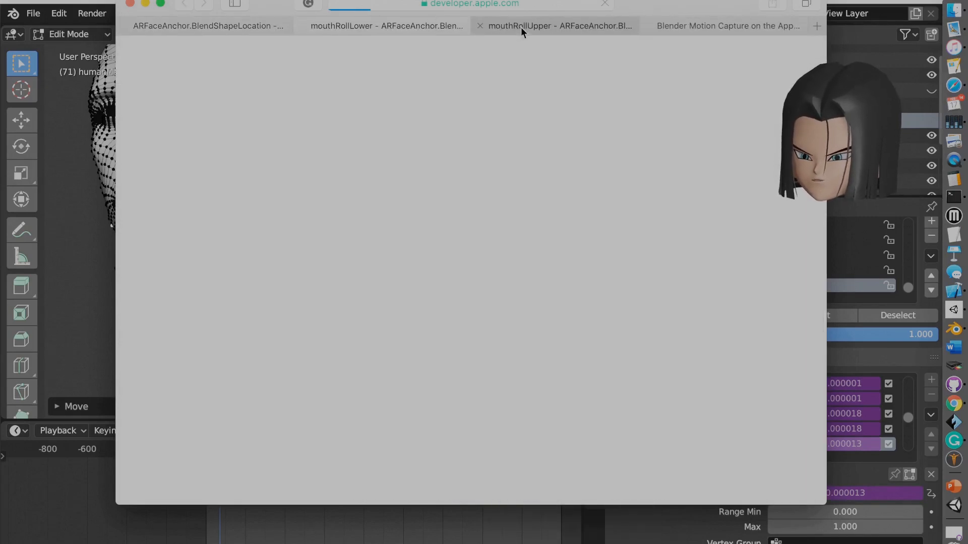
{"action": "left_click", "coordinate": [386, 26]}
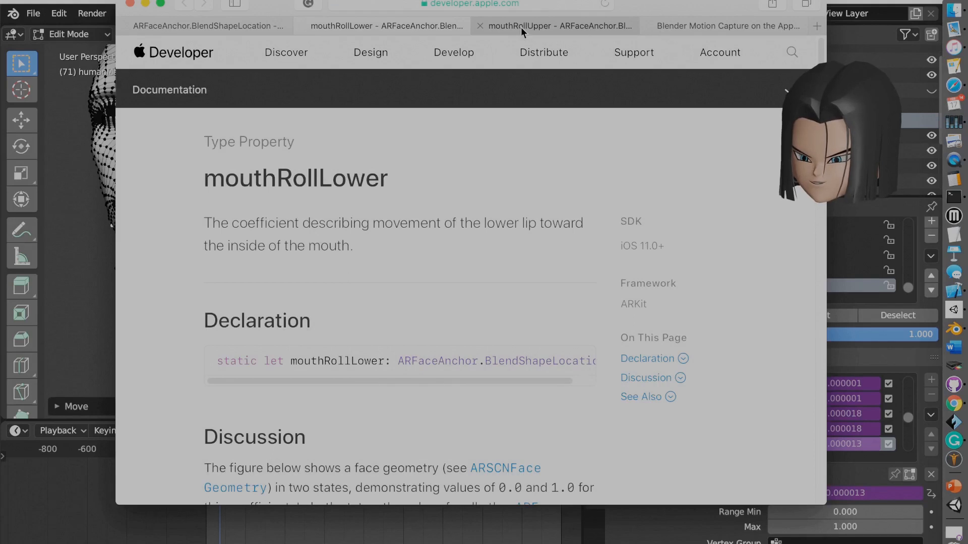
{"action": "scroll", "scroll_direction": "down", "scroll_amount": 3}
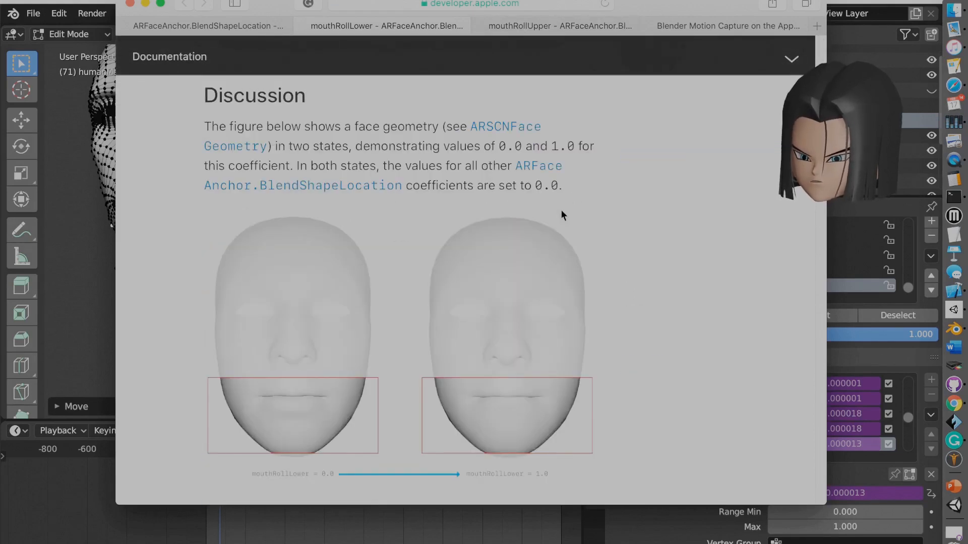
{"action": "scroll", "scroll_direction": "down", "scroll_amount": 3}
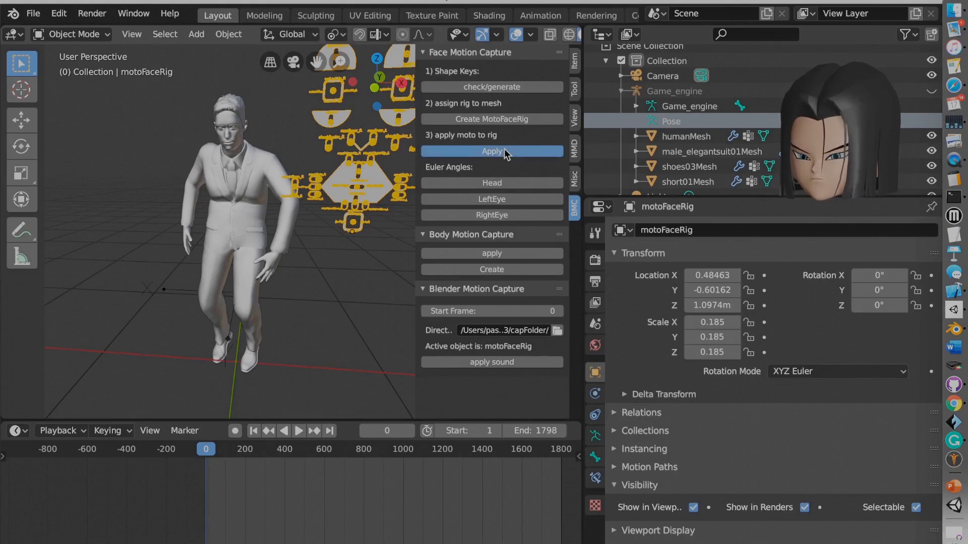
- Apply moto to motoFaceRig in the BMC panel and play back the captured animation
{"action": "left_click", "coordinate": [491, 152]}
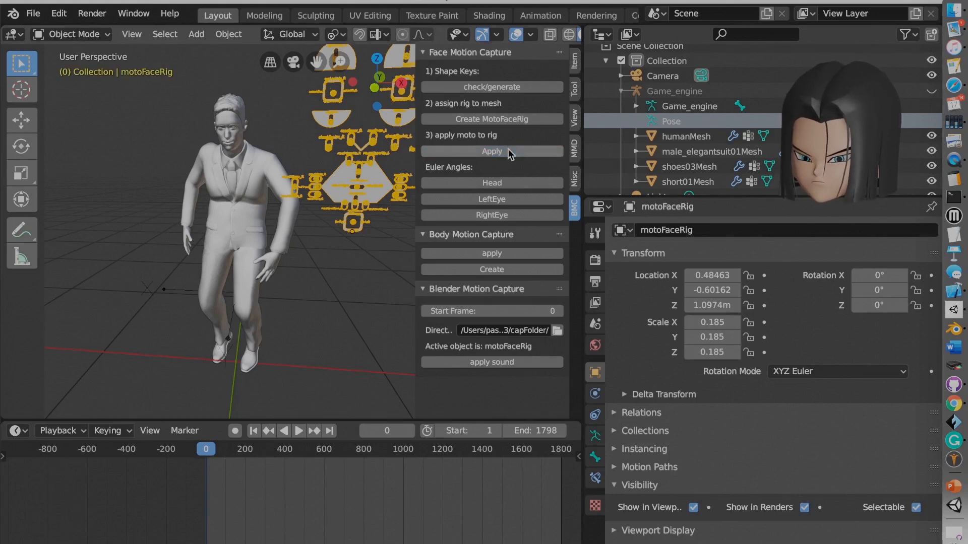
{"action": "left_click", "coordinate": [298, 430]}
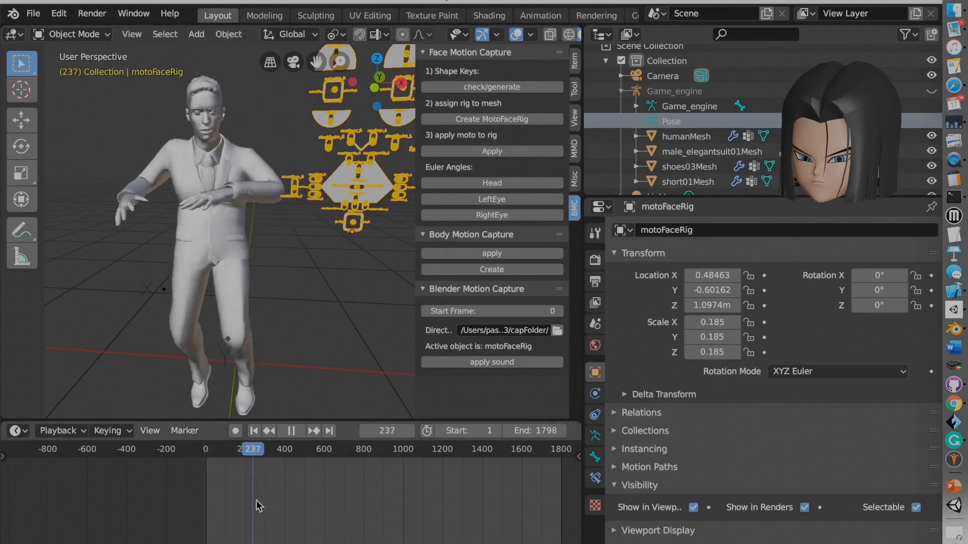
{"action": "left_click", "coordinate": [291, 430]}
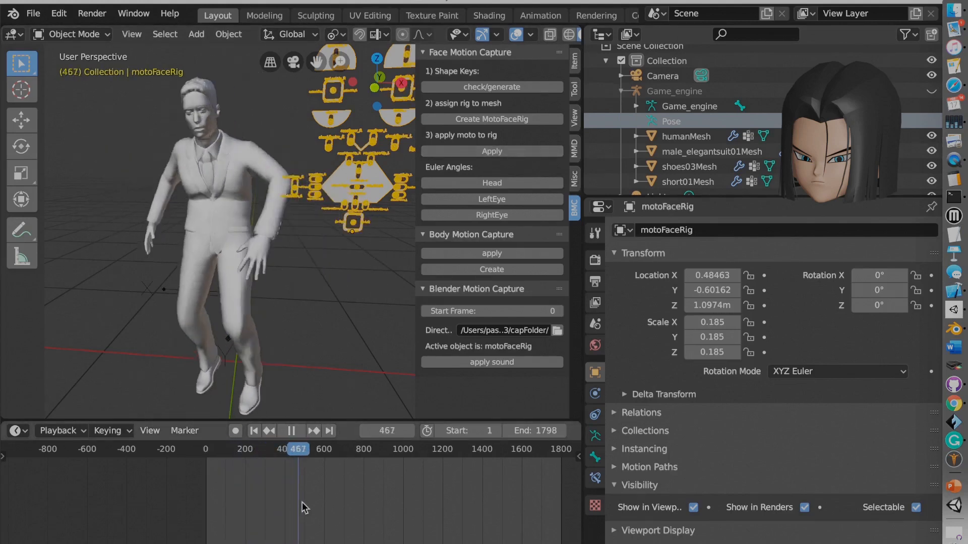